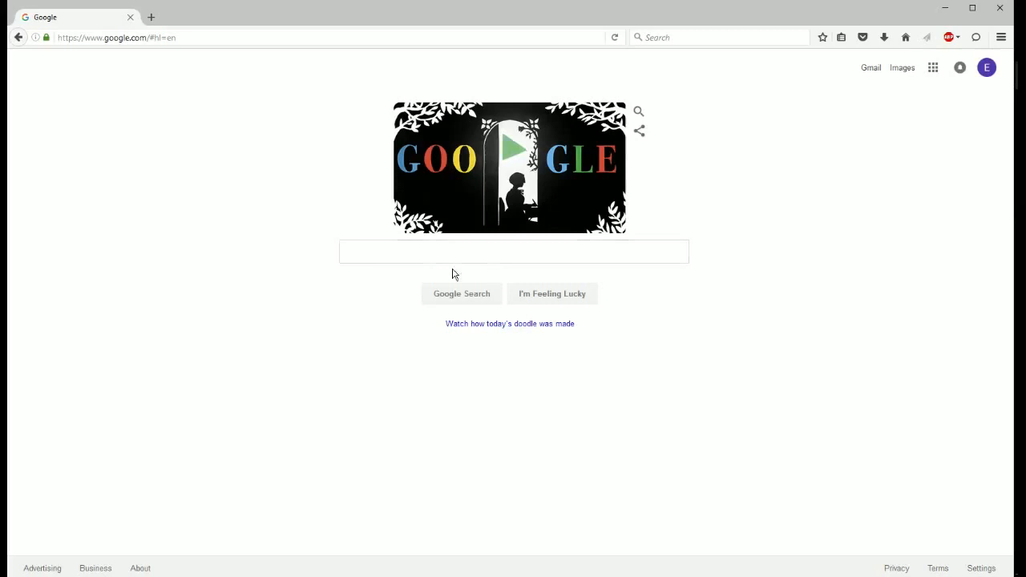
- Type 'dis' into the Google search box to get disney suggestions
{"action": "left_click", "coordinate": [513, 251]}
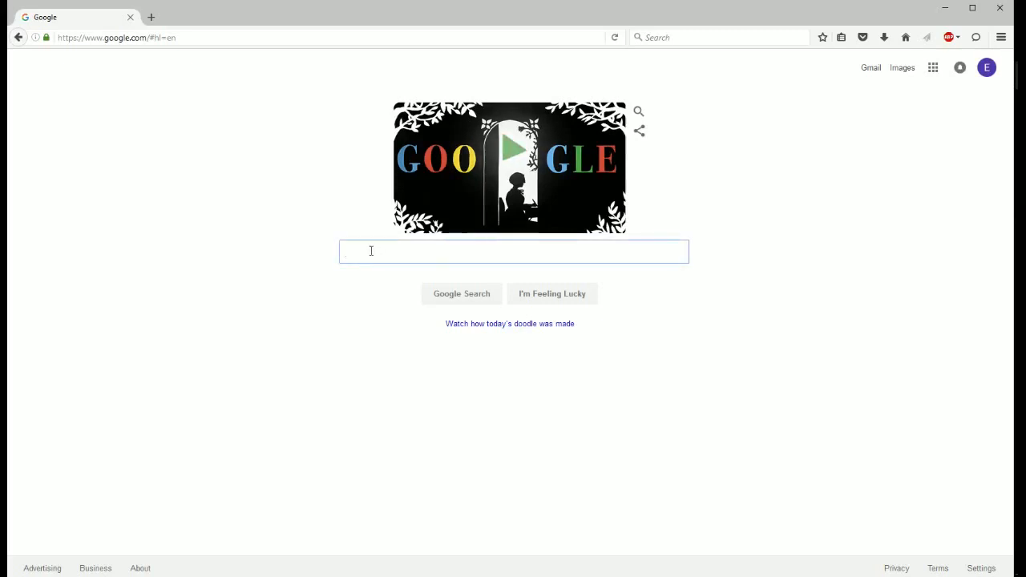
{"action": "type", "text": "disney"}
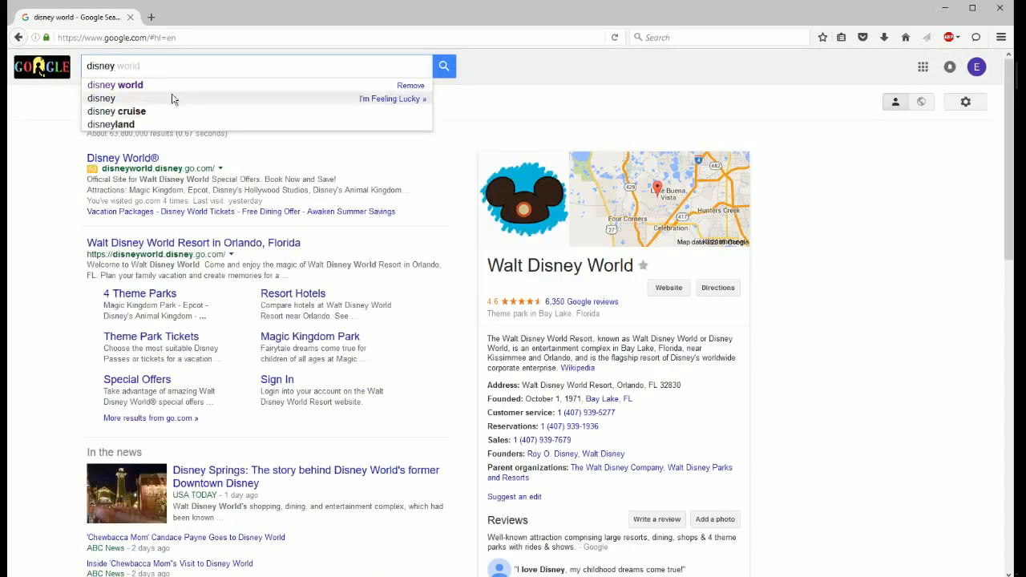
- Run the 'disney world' search and show the Any time range options under Search tools
{"action": "left_click", "coordinate": [113, 84]}
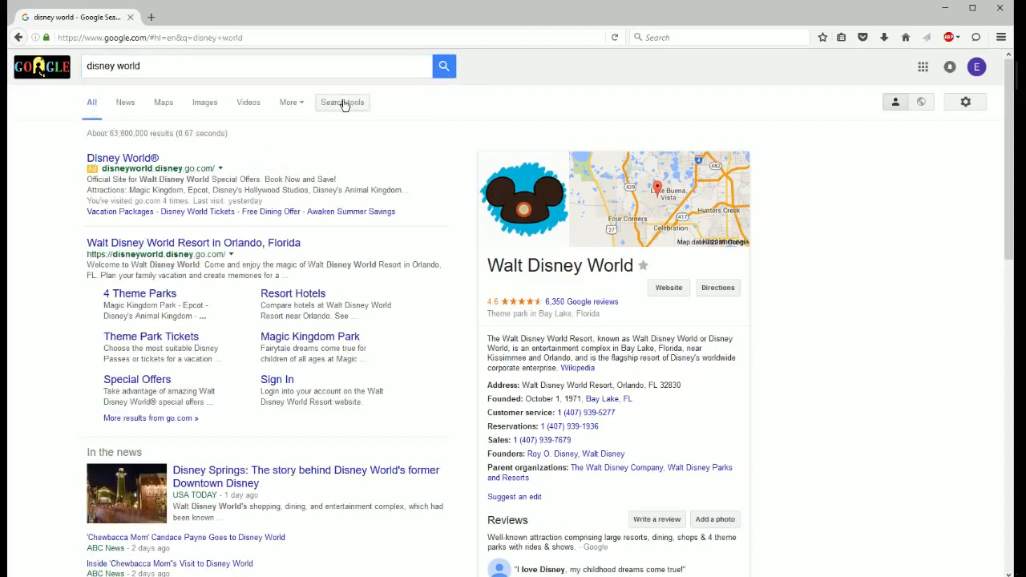
{"action": "mouse_move", "coordinate": [340, 108]}
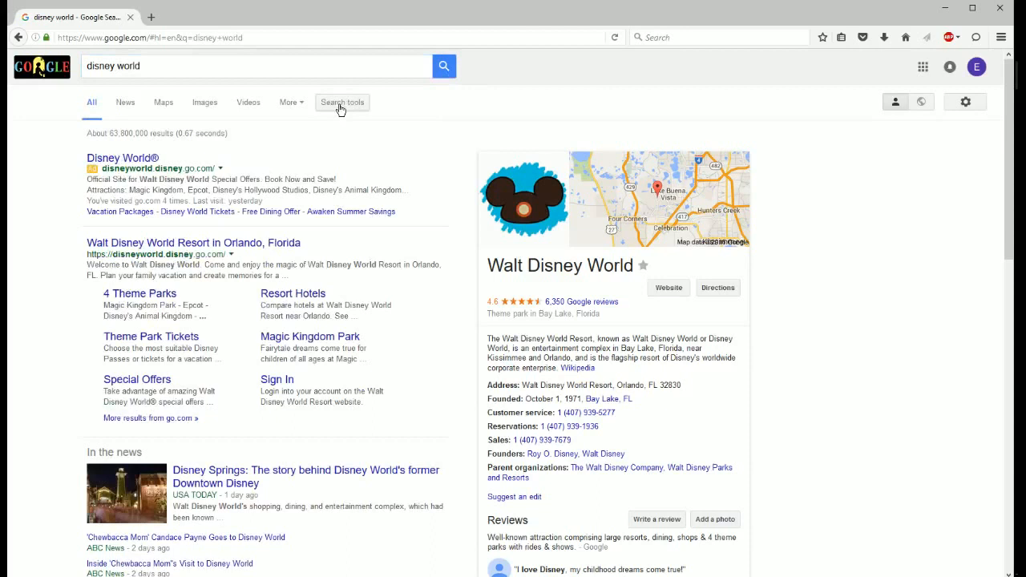
{"action": "left_click", "coordinate": [342, 102]}
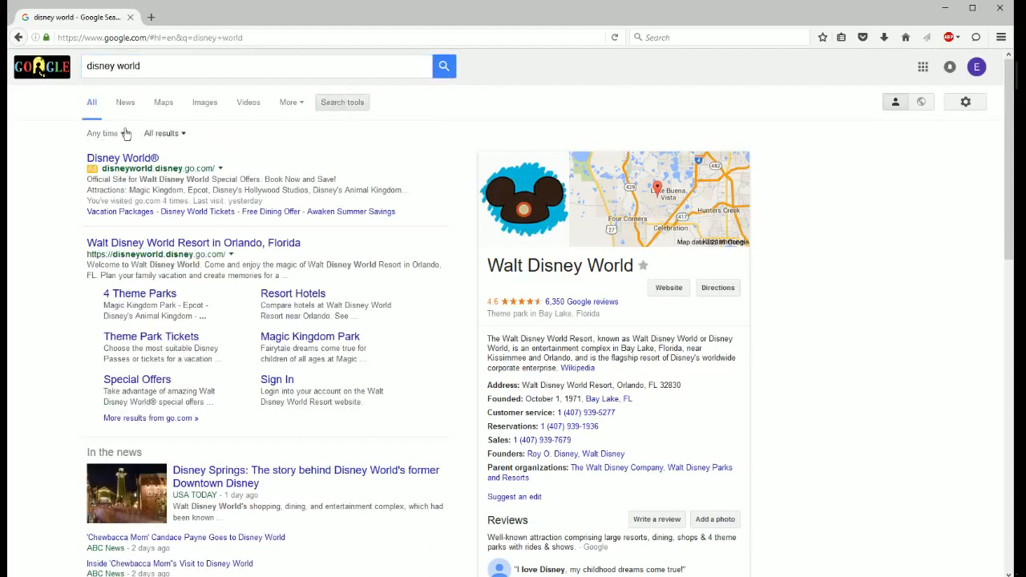
{"action": "mouse_move", "coordinate": [120, 136]}
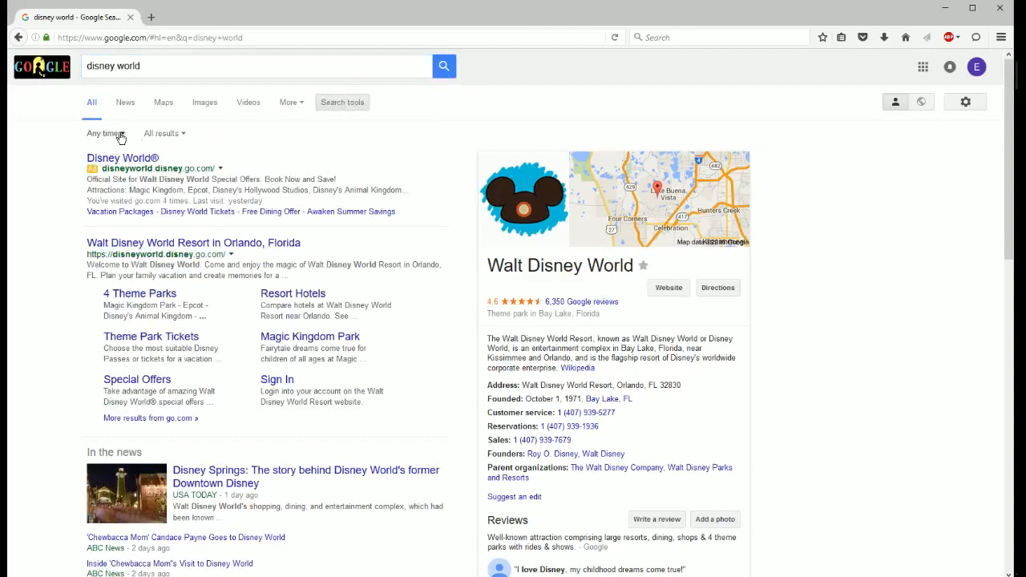
{"action": "left_click", "coordinate": [102, 133]}
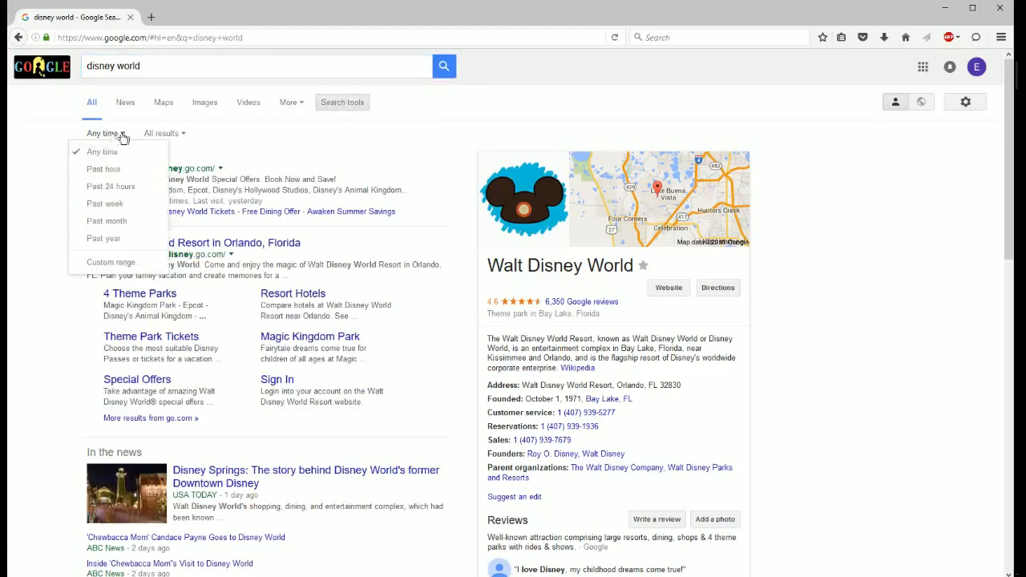
{"action": "mouse_move", "coordinate": [150, 121]}
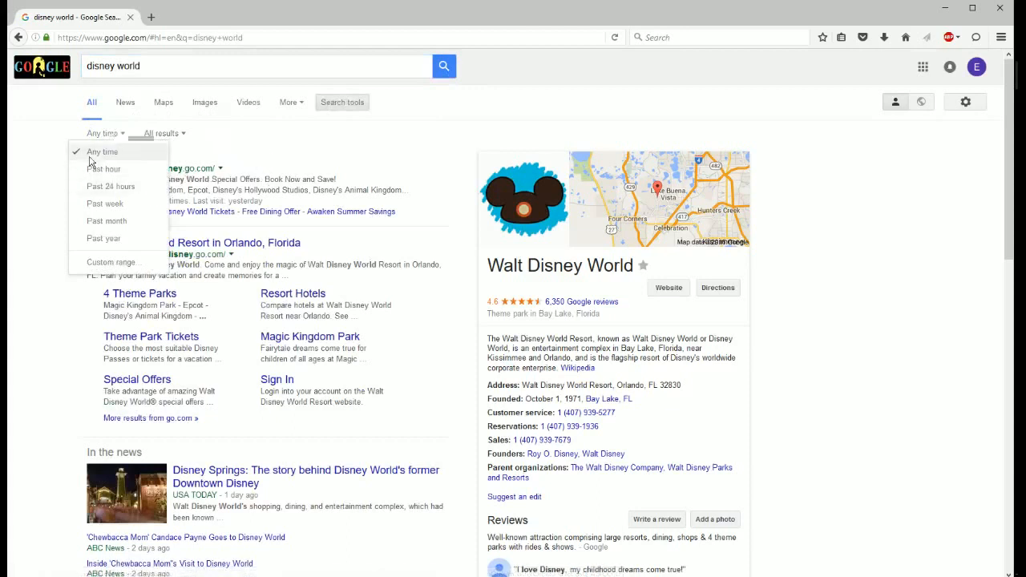
{"action": "mouse_move", "coordinate": [105, 170]}
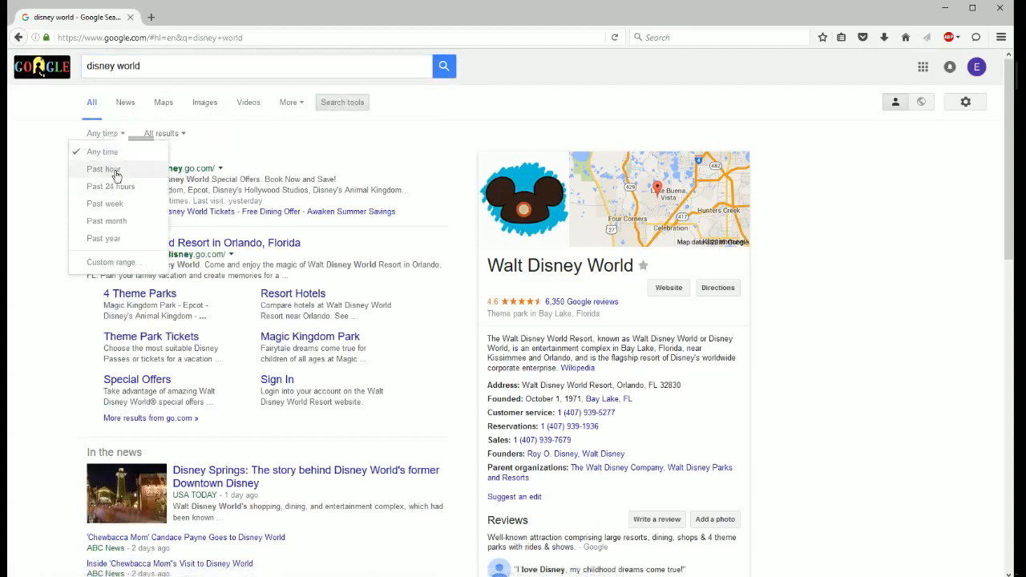
{"action": "mouse_move", "coordinate": [111, 186]}
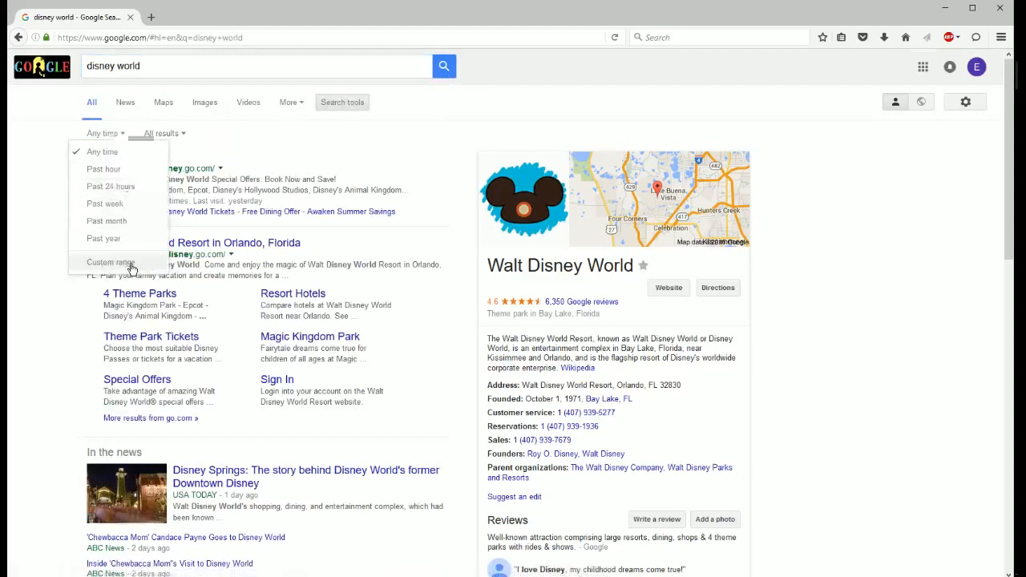
{"action": "mouse_move", "coordinate": [318, 219]}
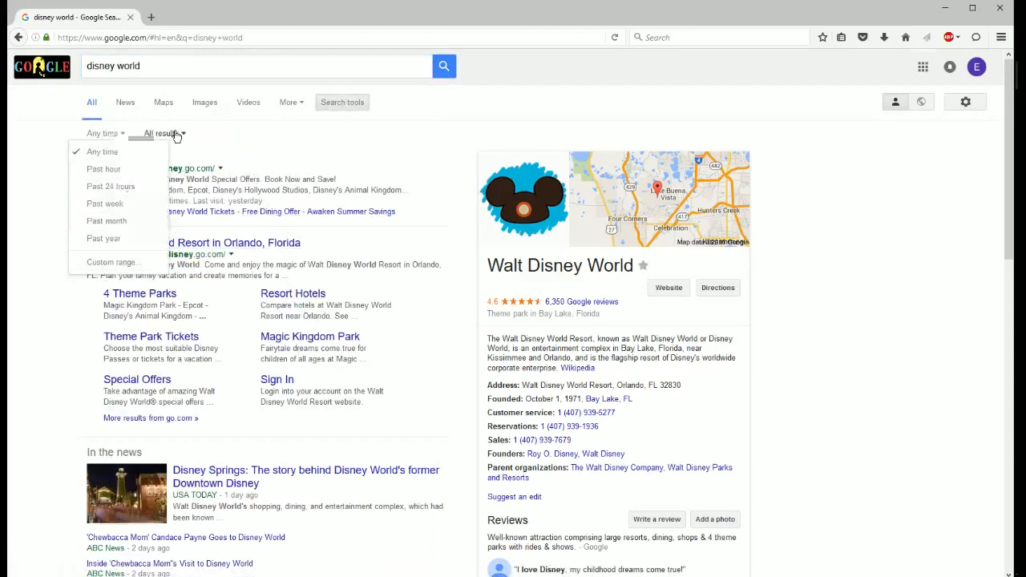
- Open the All results dropdown to show the All results and Verbatim options
{"action": "left_click", "coordinate": [161, 133]}
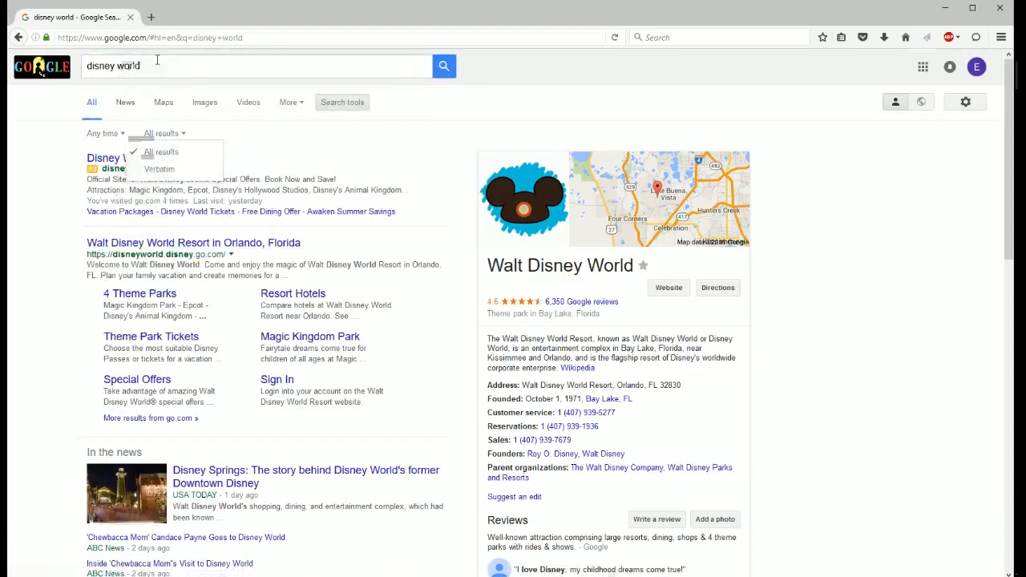
{"action": "mouse_move", "coordinate": [105, 102]}
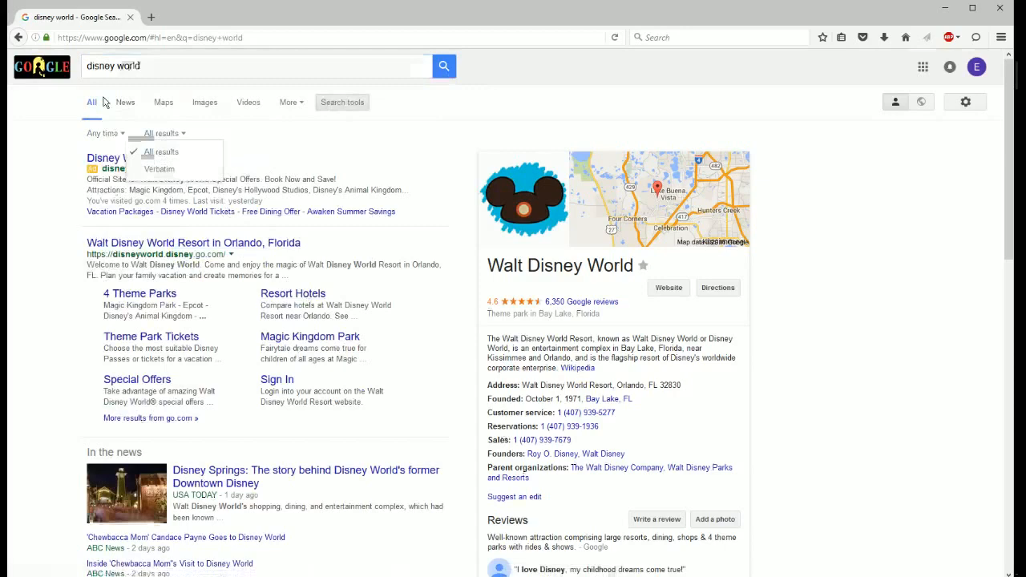
- View News results with the All news or Blogs filter, then return to All
{"action": "left_click", "coordinate": [125, 102]}
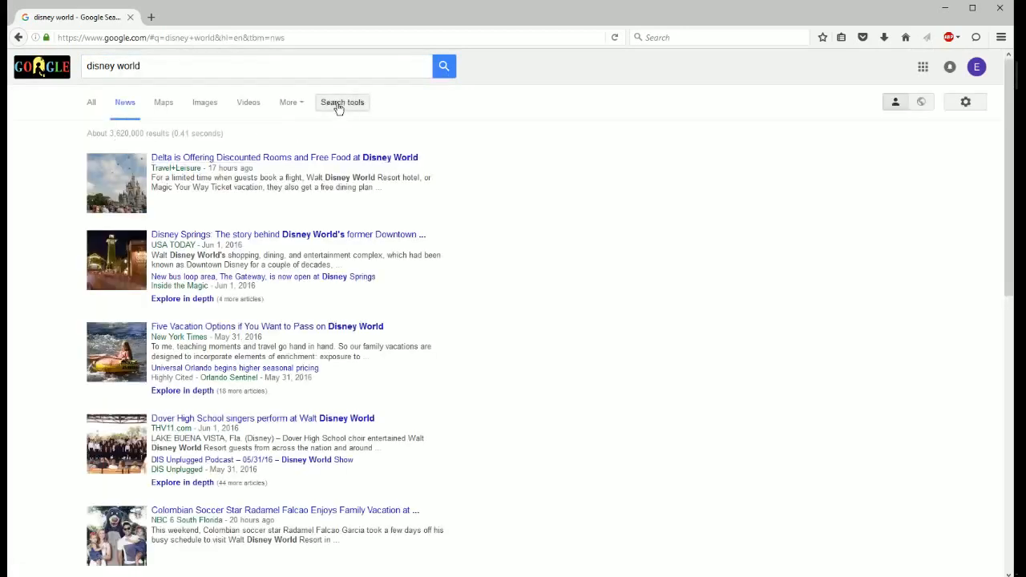
{"action": "left_click", "coordinate": [342, 102]}
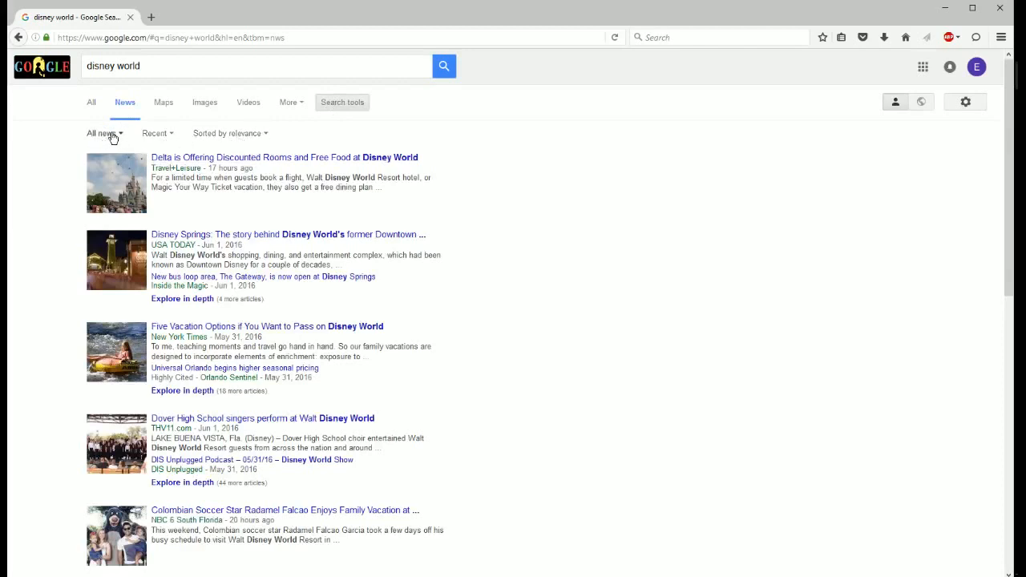
{"action": "left_click", "coordinate": [102, 133]}
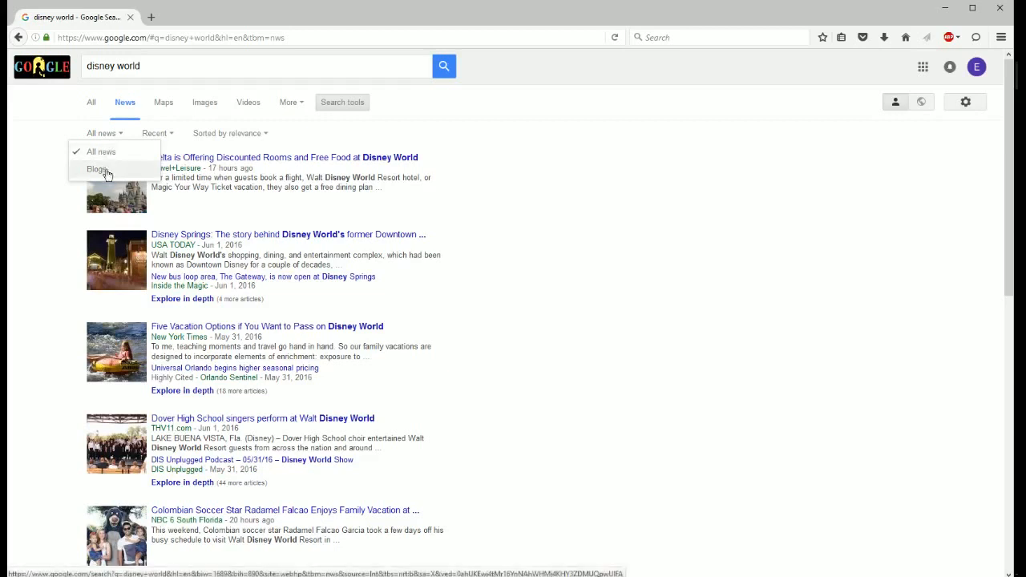
{"action": "mouse_move", "coordinate": [165, 138]}
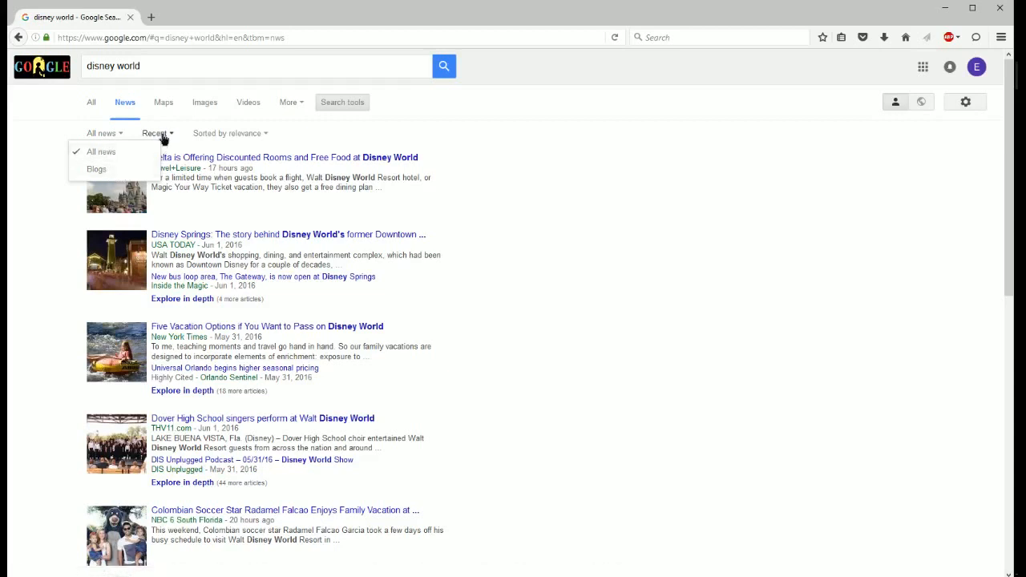
{"action": "left_click", "coordinate": [157, 133]}
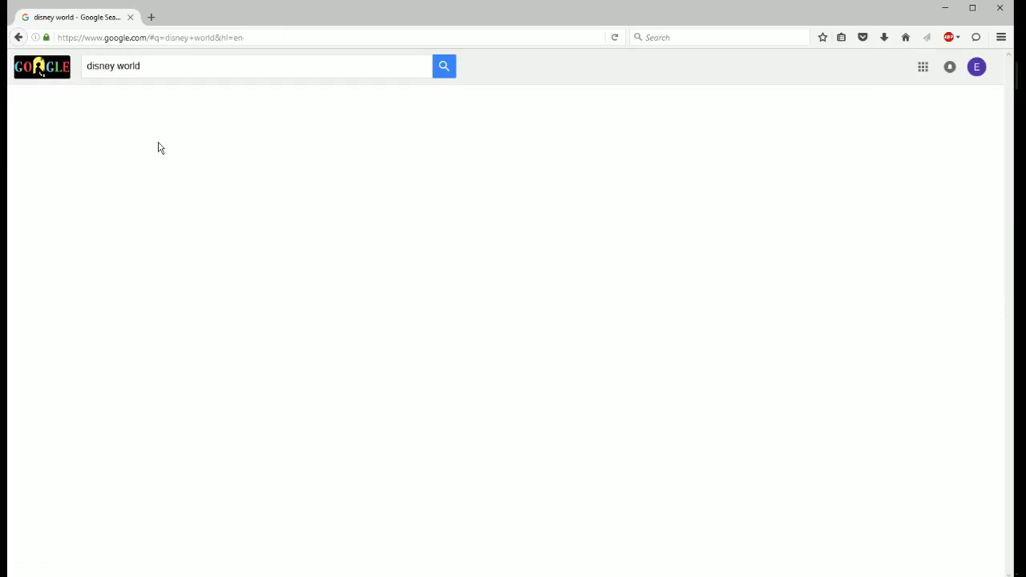
- Return to News results and list the Recent and relevance-or-date sorting choices
{"action": "left_click", "coordinate": [444, 66]}
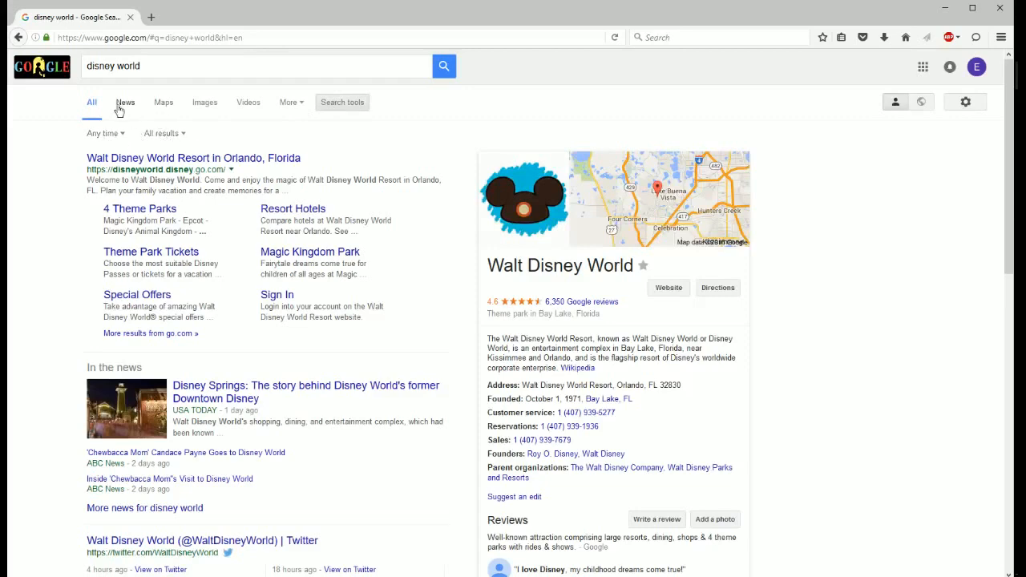
{"action": "left_click", "coordinate": [125, 102]}
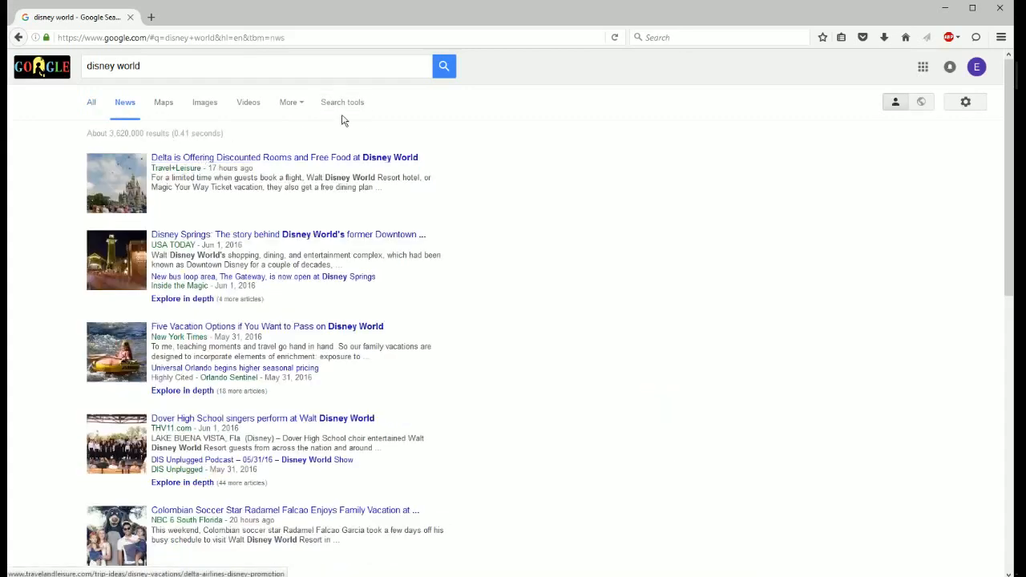
{"action": "left_click", "coordinate": [343, 101]}
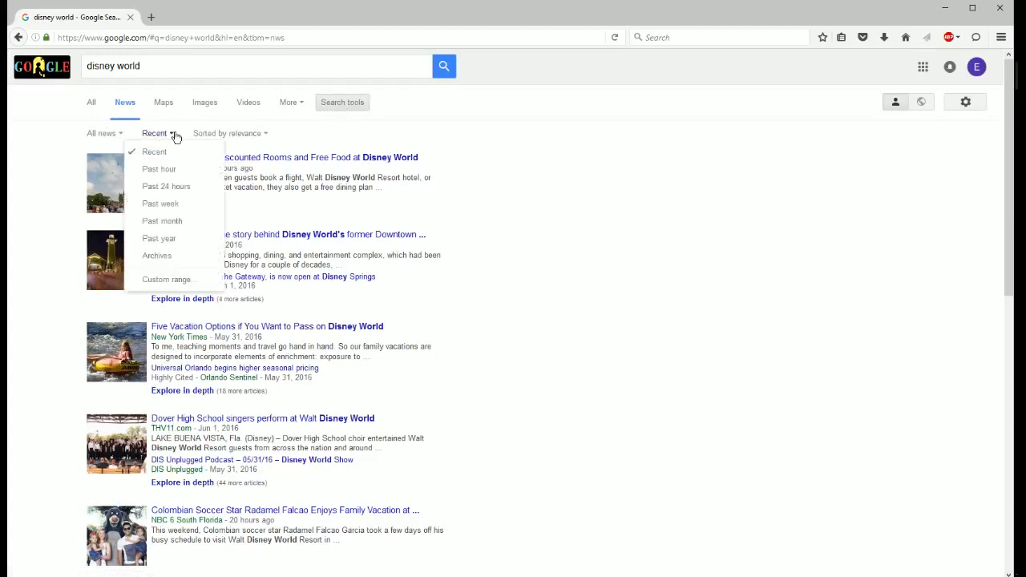
{"action": "mouse_move", "coordinate": [182, 170]}
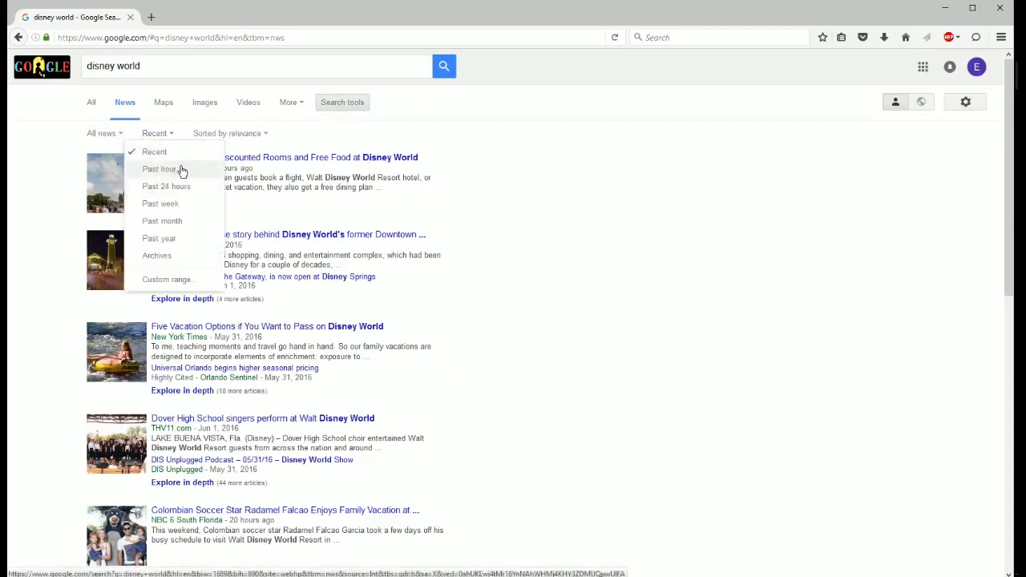
{"action": "mouse_move", "coordinate": [178, 249]}
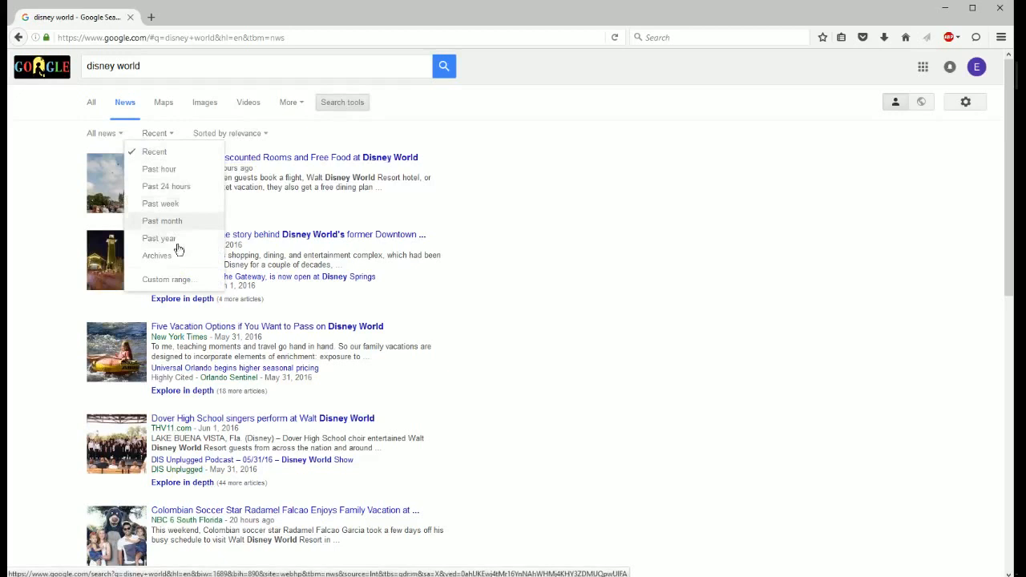
{"action": "left_click", "coordinate": [228, 133]}
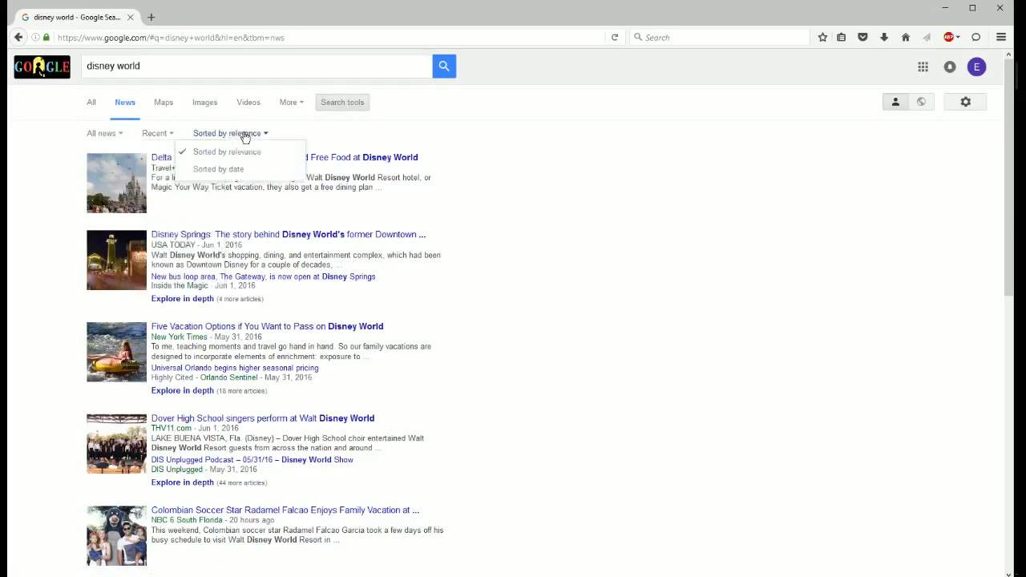
{"action": "mouse_move", "coordinate": [253, 155]}
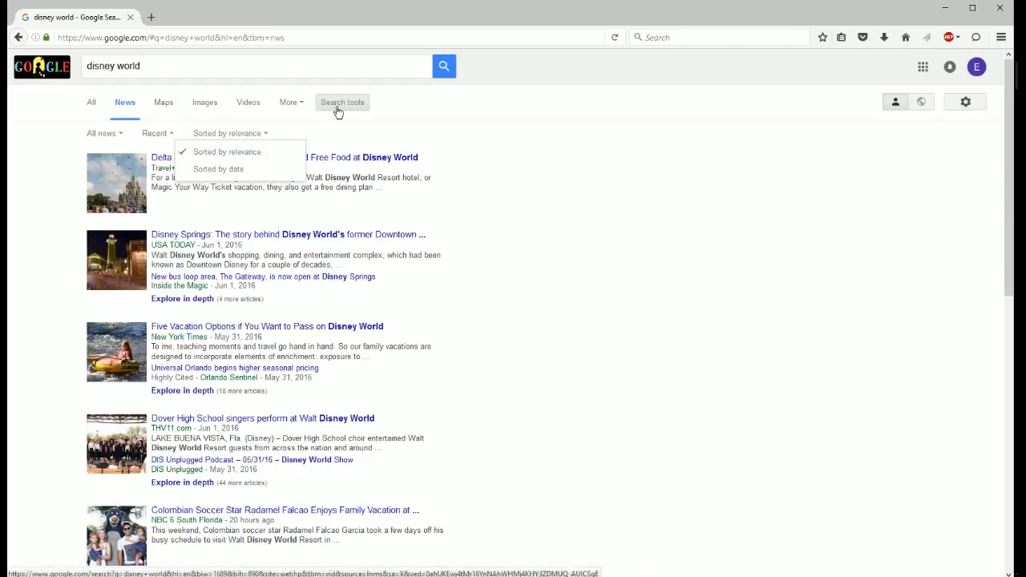
{"action": "mouse_move", "coordinate": [205, 102]}
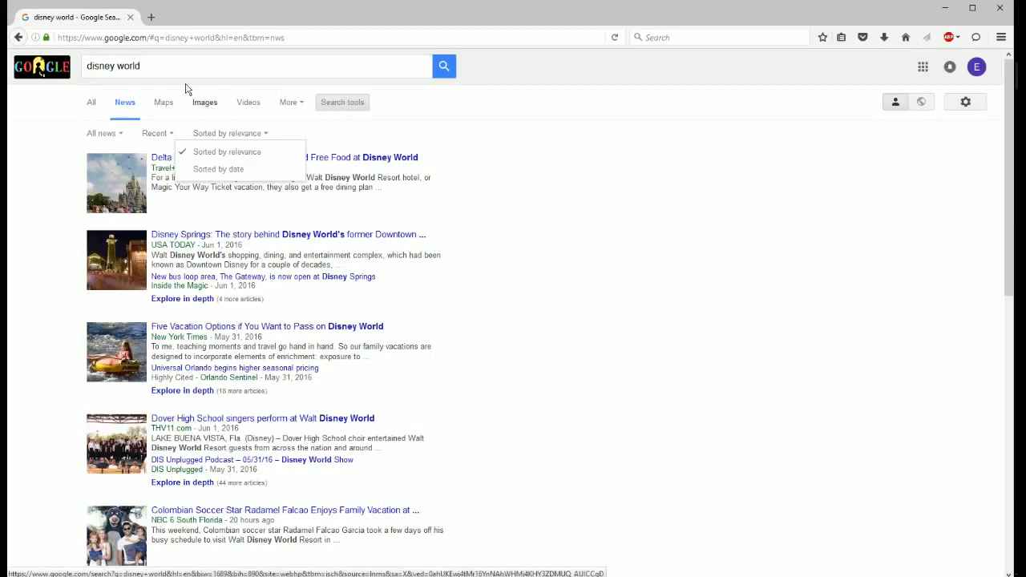
{"action": "mouse_move", "coordinate": [204, 108]}
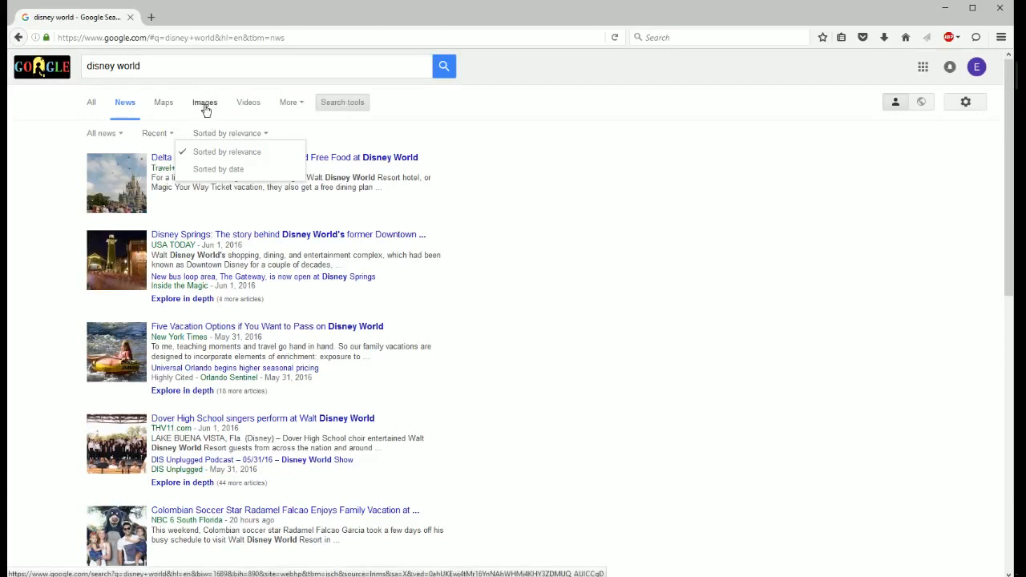
{"action": "mouse_move", "coordinate": [205, 111]}
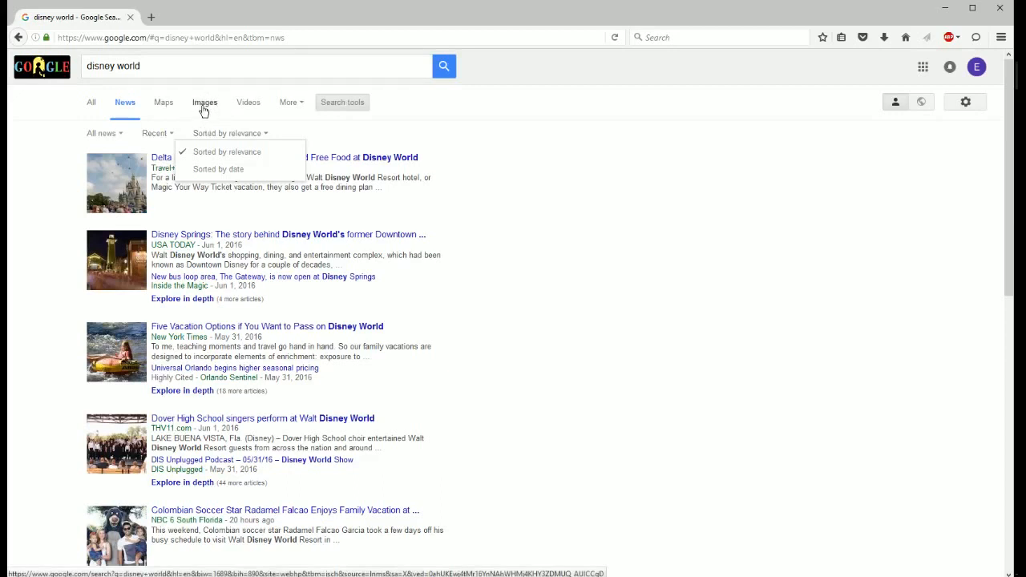
{"action": "mouse_move", "coordinate": [185, 105]}
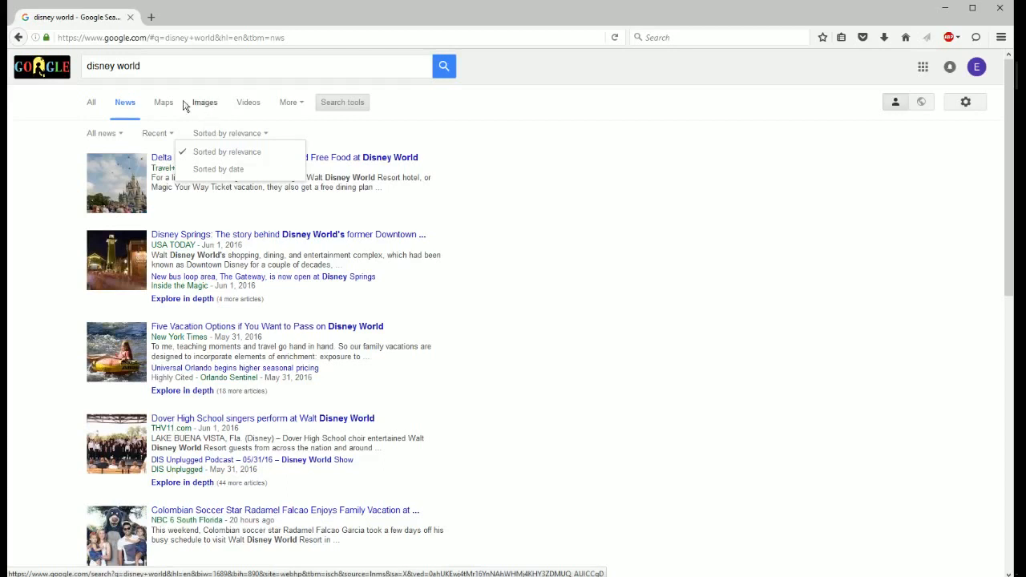
{"action": "mouse_move", "coordinate": [205, 106]}
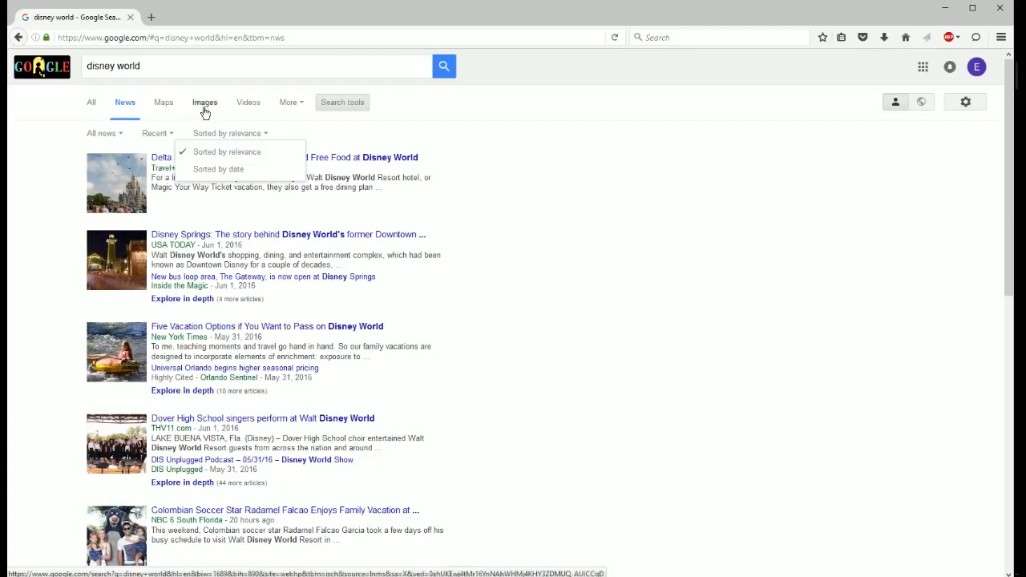
{"action": "mouse_move", "coordinate": [207, 114]}
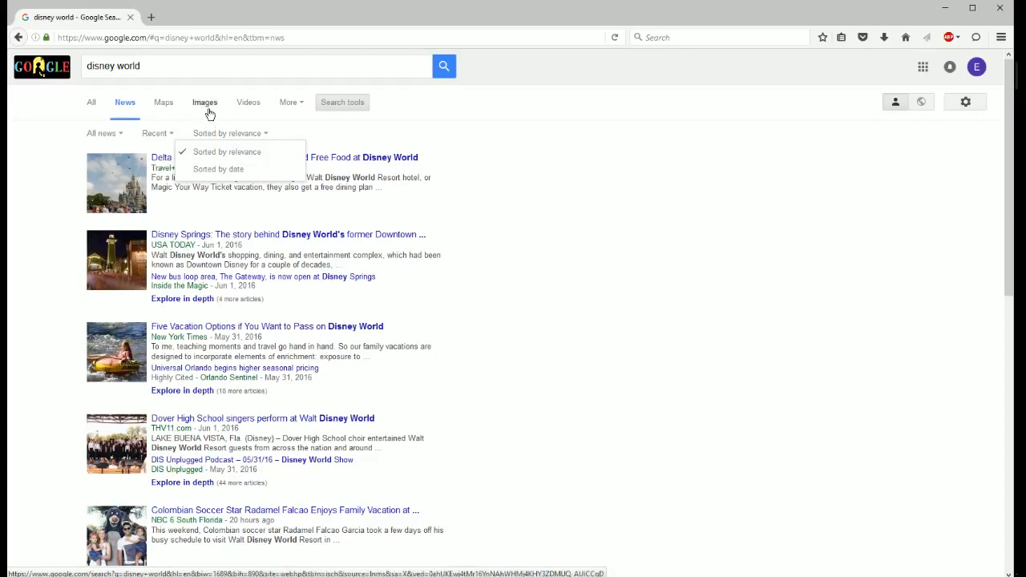
{"action": "mouse_move", "coordinate": [112, 193]}
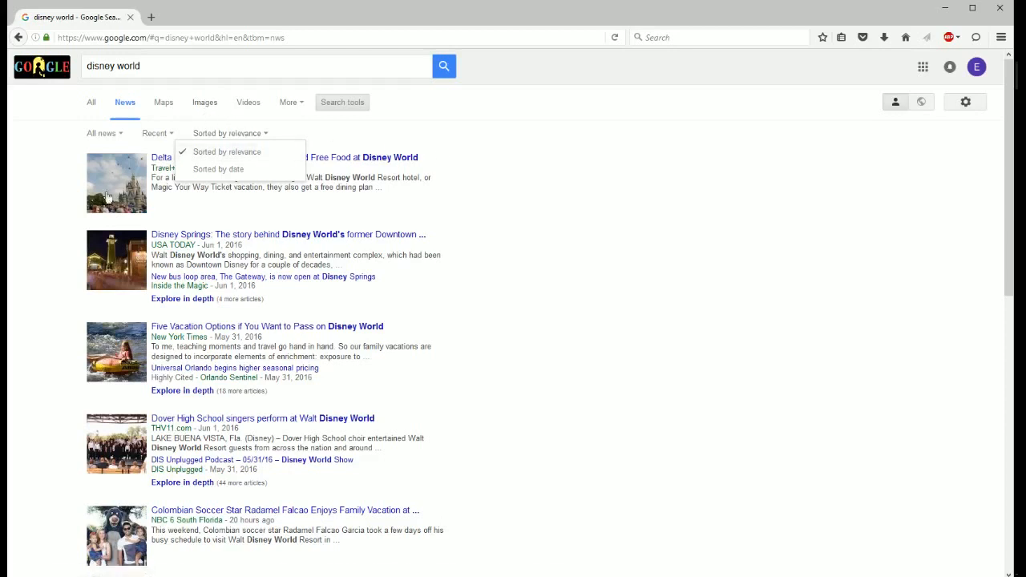
{"action": "mouse_move", "coordinate": [418, 279]}
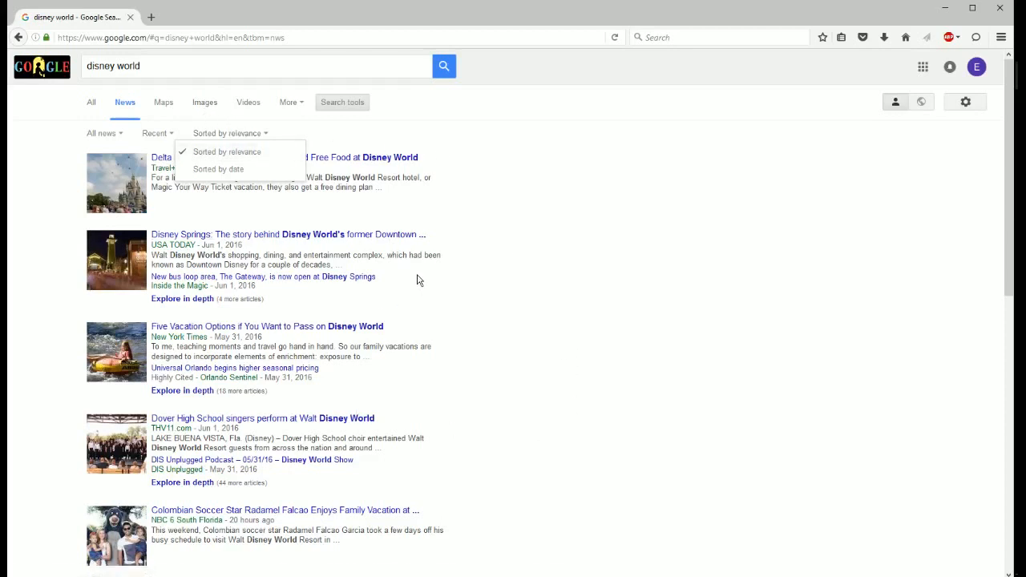
{"action": "mouse_move", "coordinate": [204, 113]}
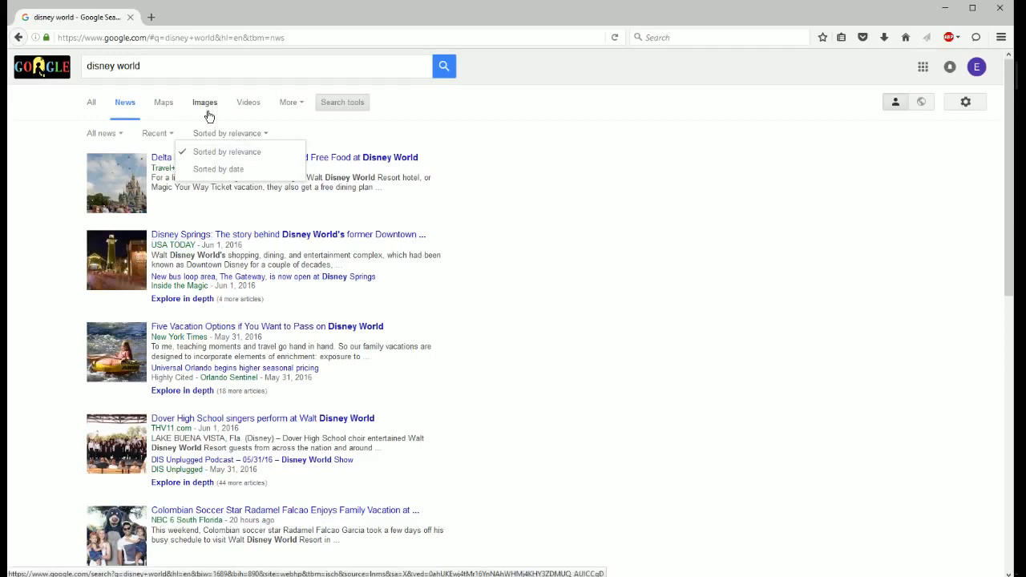
{"action": "mouse_move", "coordinate": [212, 103]}
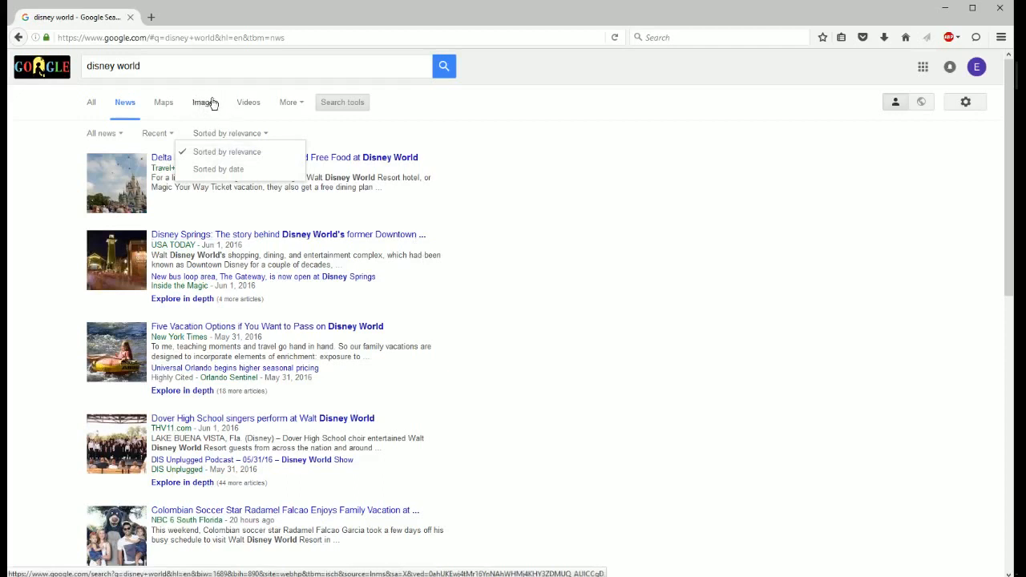
{"action": "mouse_move", "coordinate": [213, 109]}
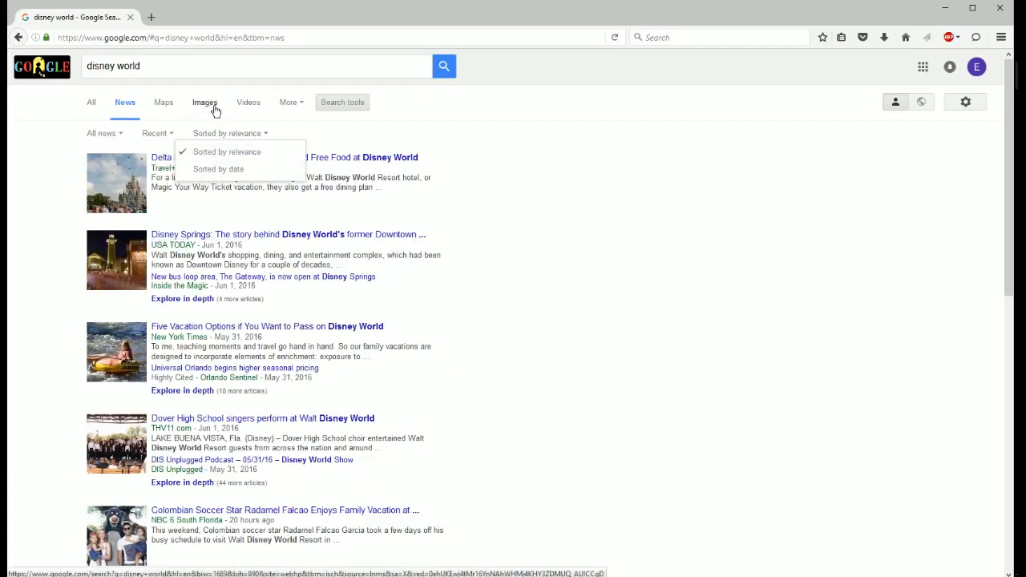
{"action": "mouse_move", "coordinate": [357, 104]}
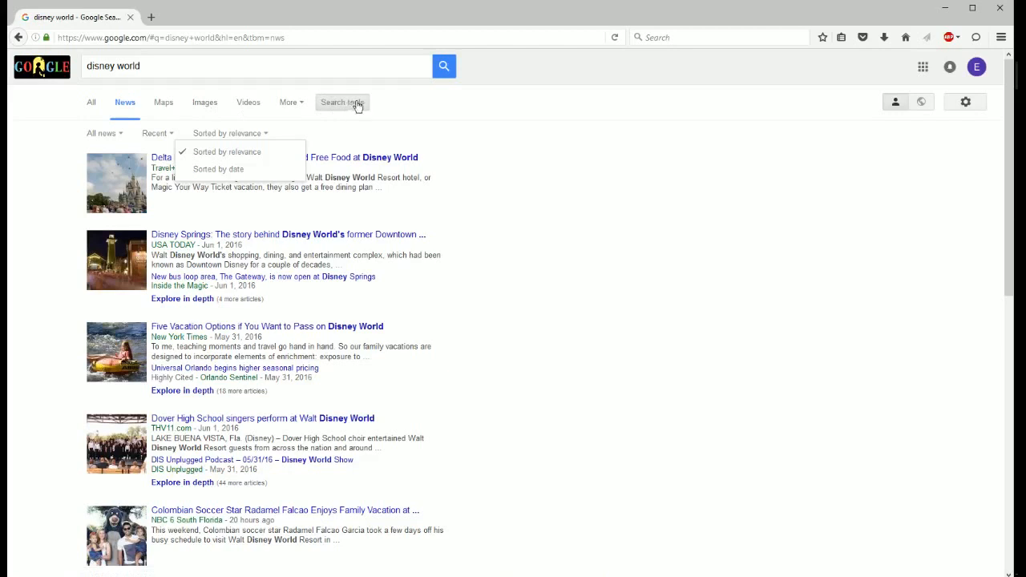
{"action": "mouse_move", "coordinate": [209, 119]}
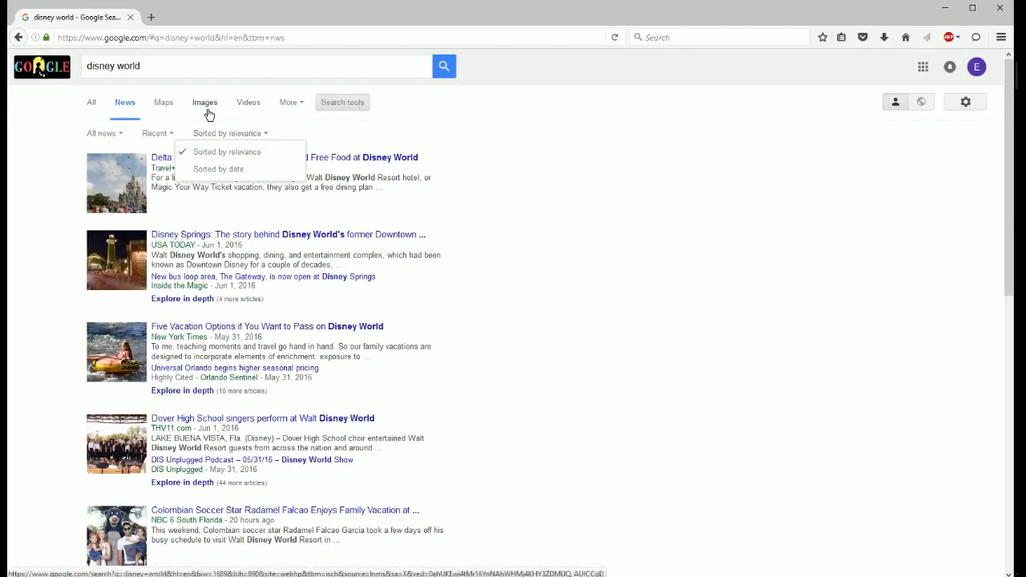
{"action": "mouse_move", "coordinate": [209, 113]}
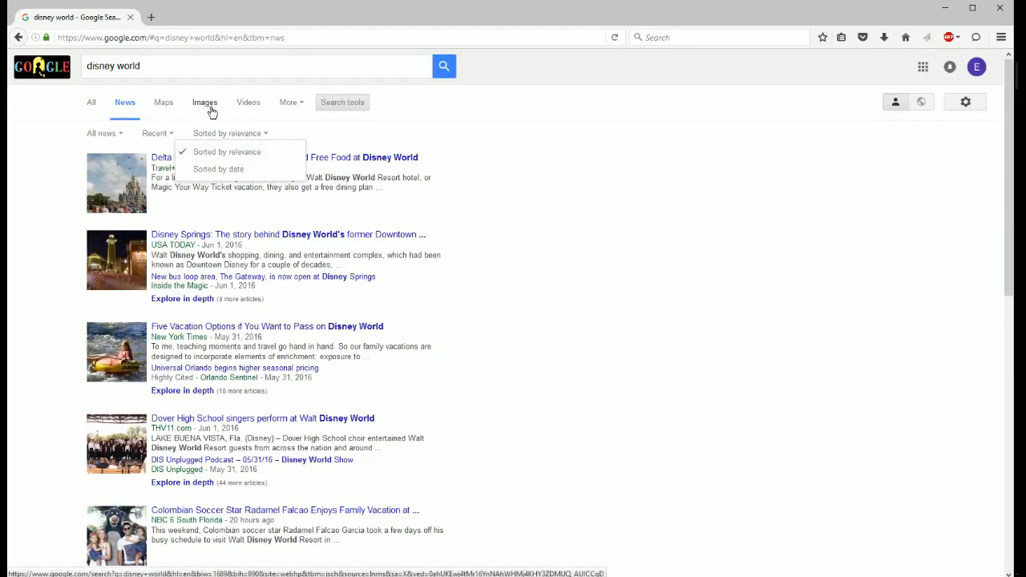
{"action": "mouse_move", "coordinate": [204, 105]}
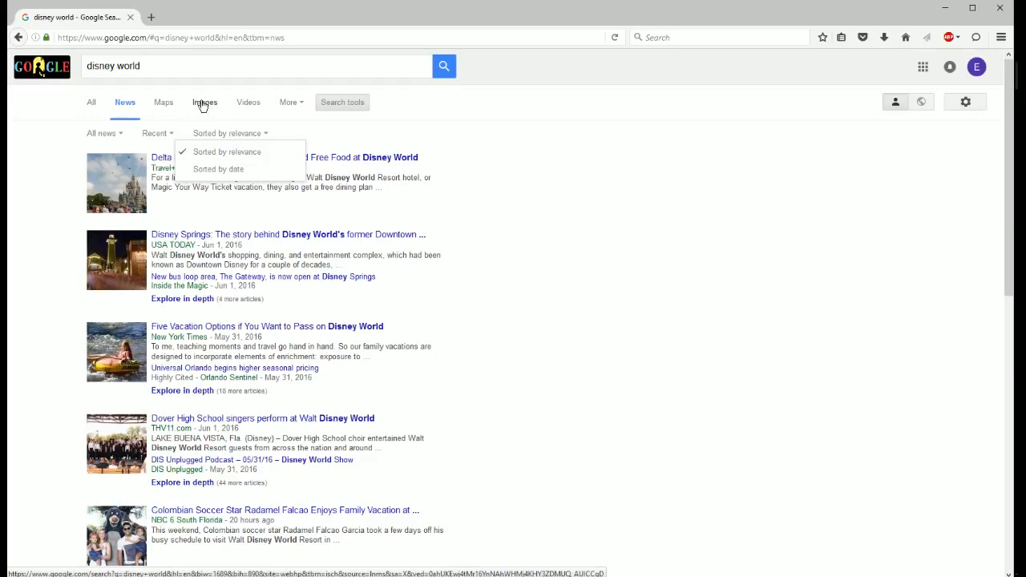
{"action": "mouse_move", "coordinate": [207, 105]}
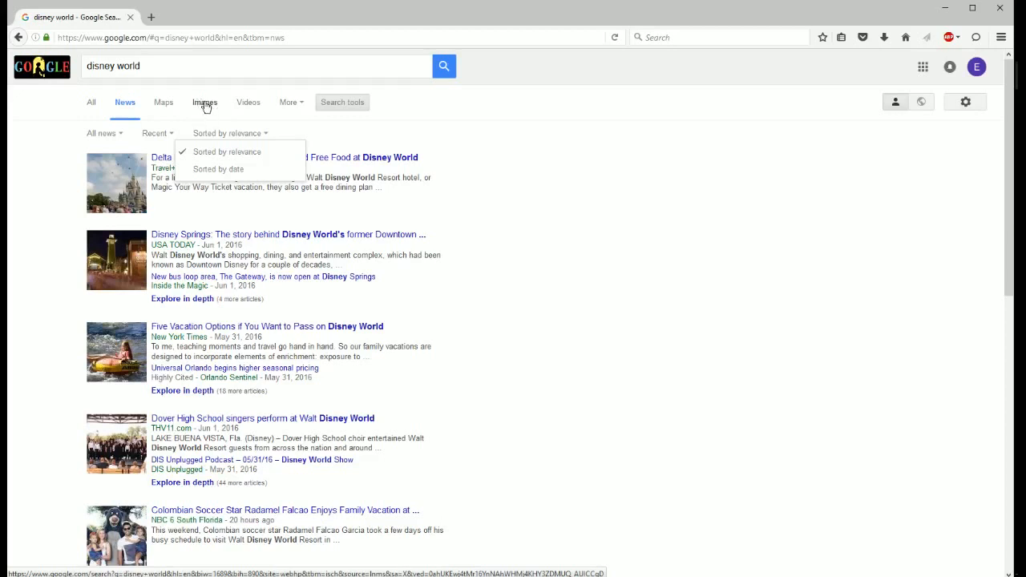
{"action": "mouse_move", "coordinate": [158, 133]}
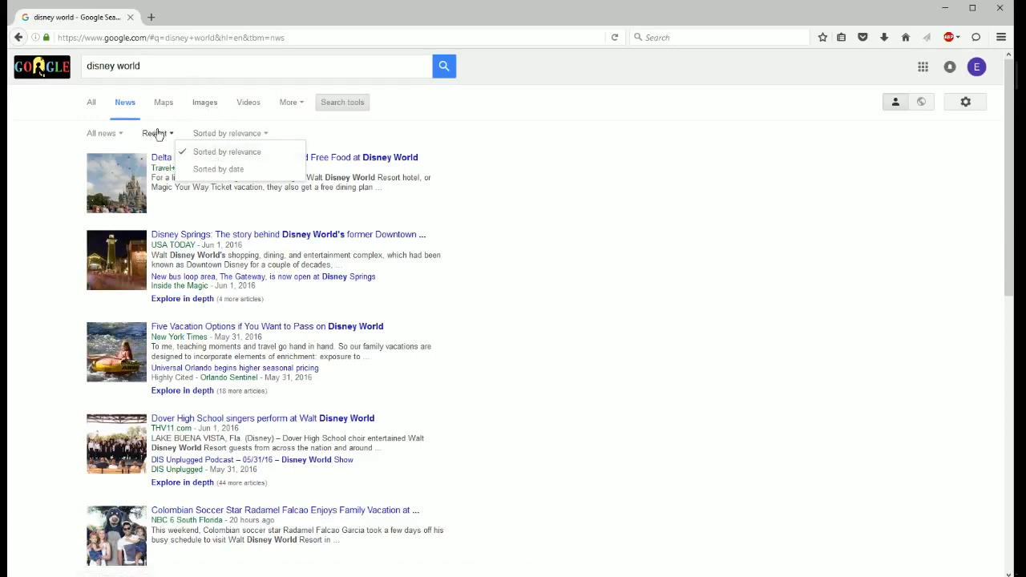
{"action": "mouse_move", "coordinate": [165, 136]}
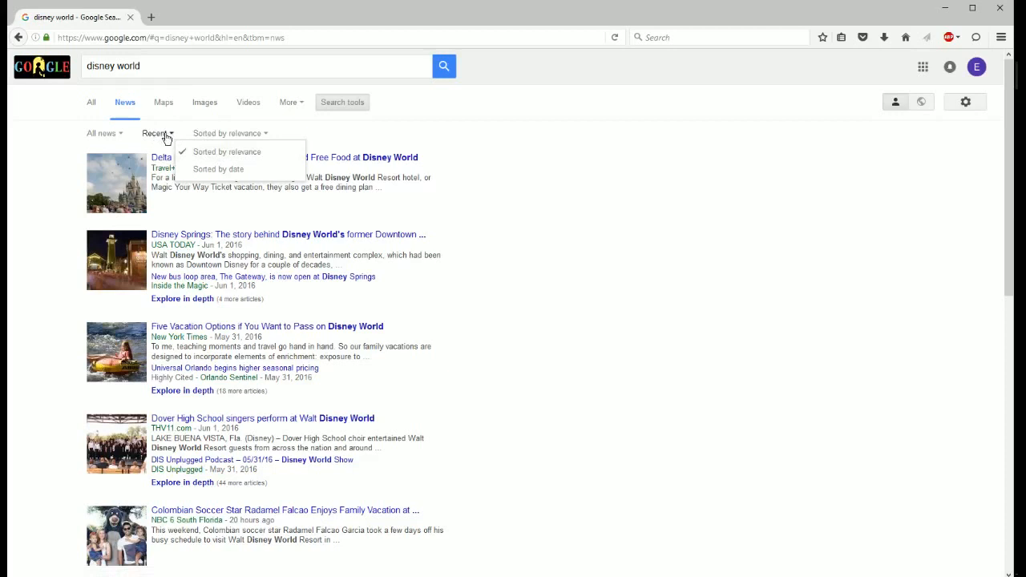
{"action": "mouse_move", "coordinate": [161, 133]}
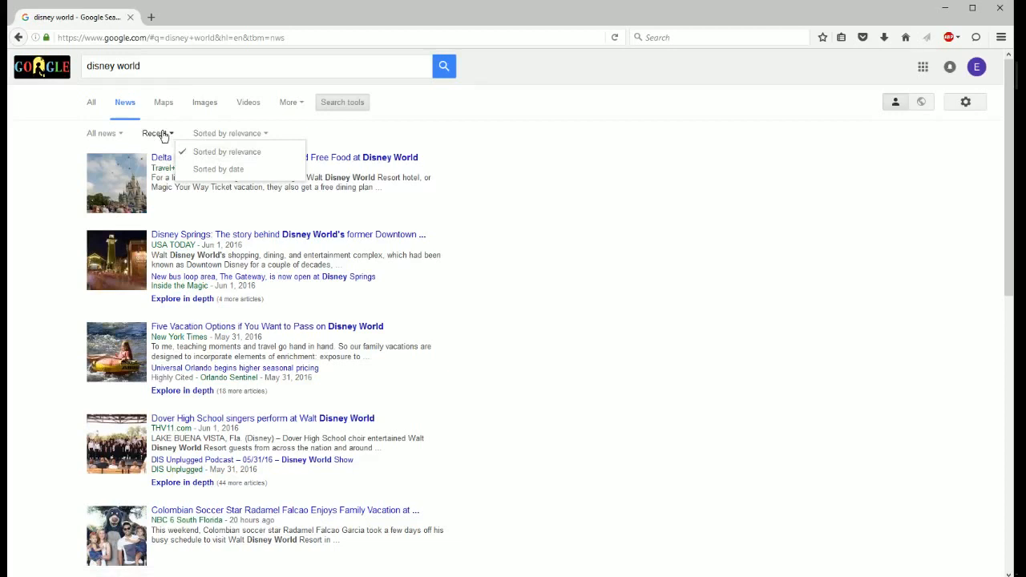
{"action": "mouse_move", "coordinate": [205, 110]}
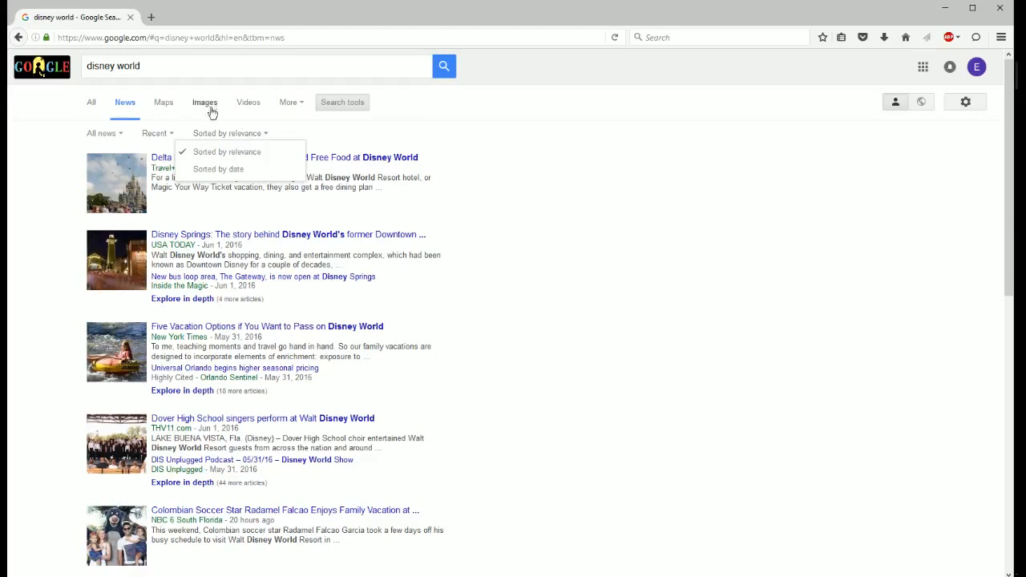
{"action": "mouse_move", "coordinate": [205, 105]}
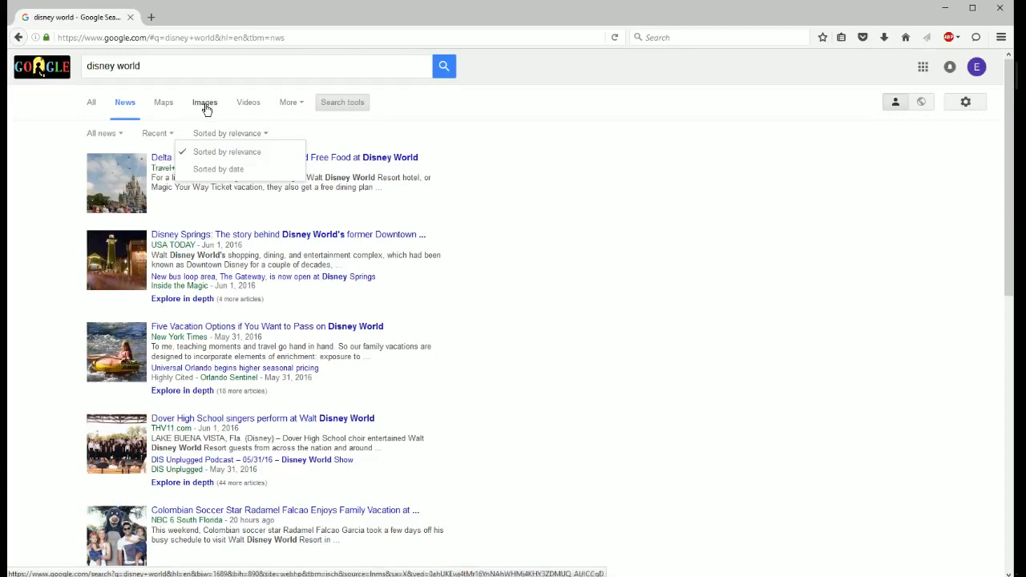
{"action": "mouse_move", "coordinate": [249, 106]}
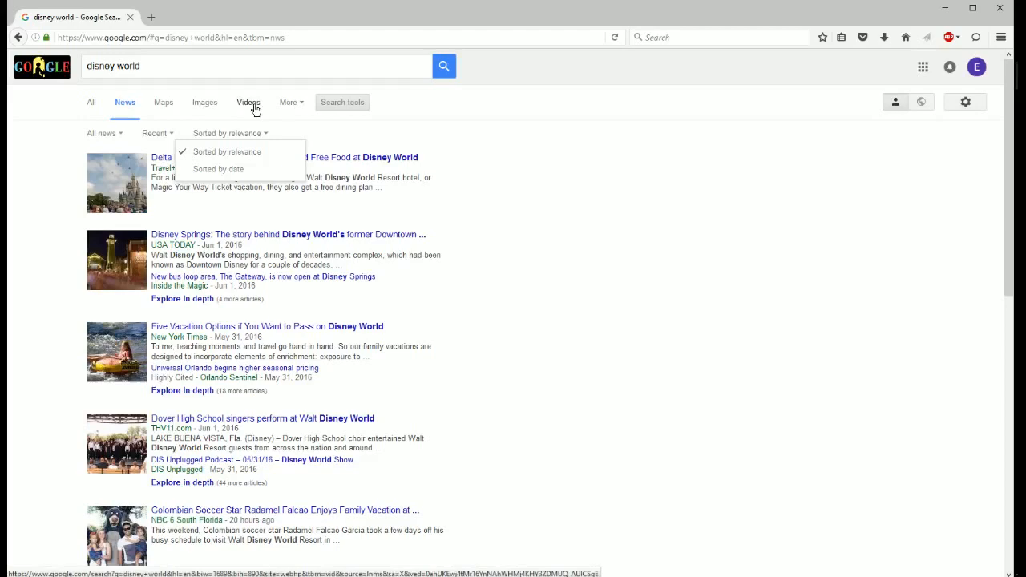
- Show Videos results with their duration and upload-time filter choices
{"action": "left_click", "coordinate": [248, 101]}
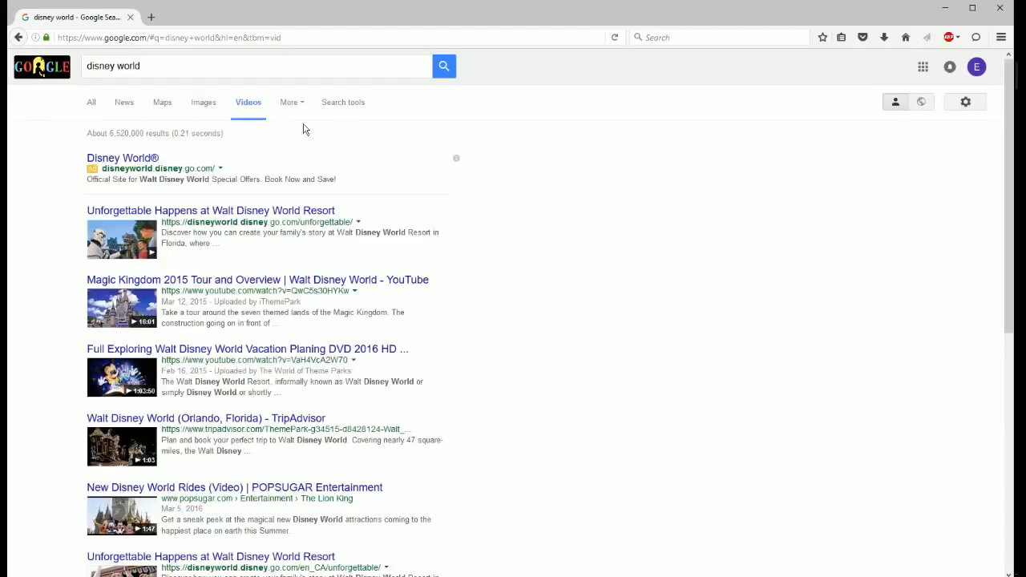
{"action": "left_click", "coordinate": [342, 102]}
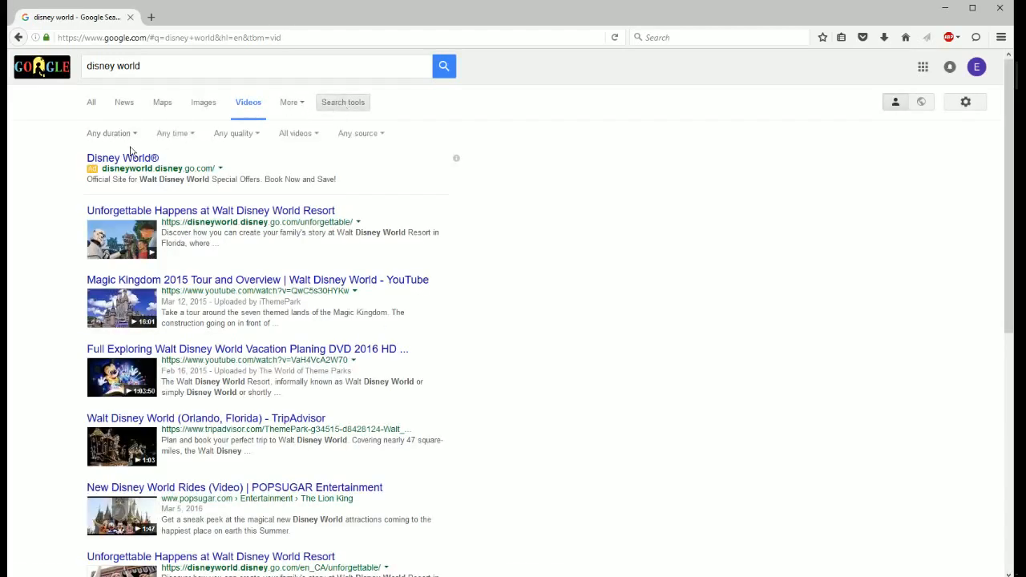
{"action": "left_click", "coordinate": [110, 133]}
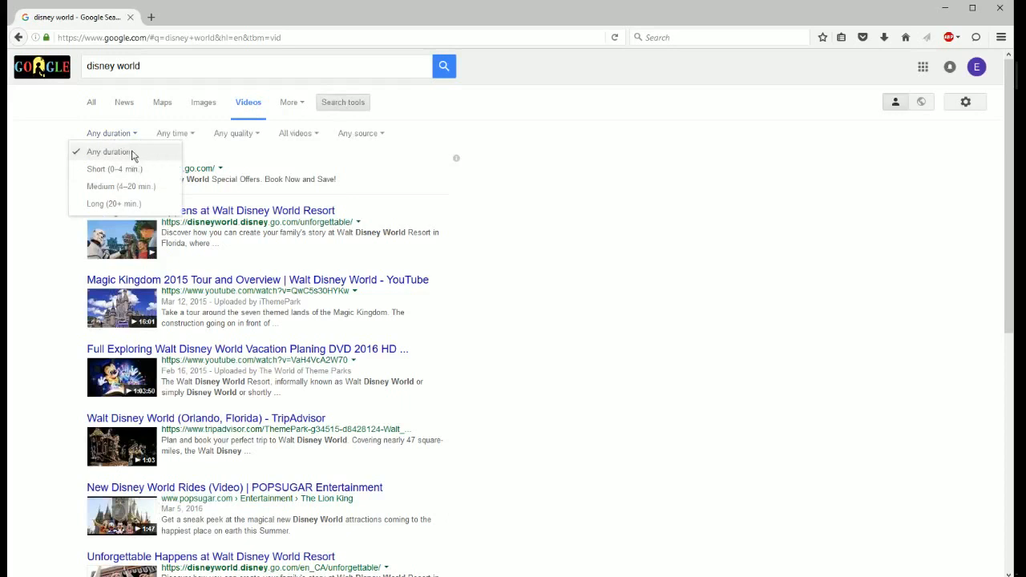
{"action": "mouse_move", "coordinate": [125, 181]}
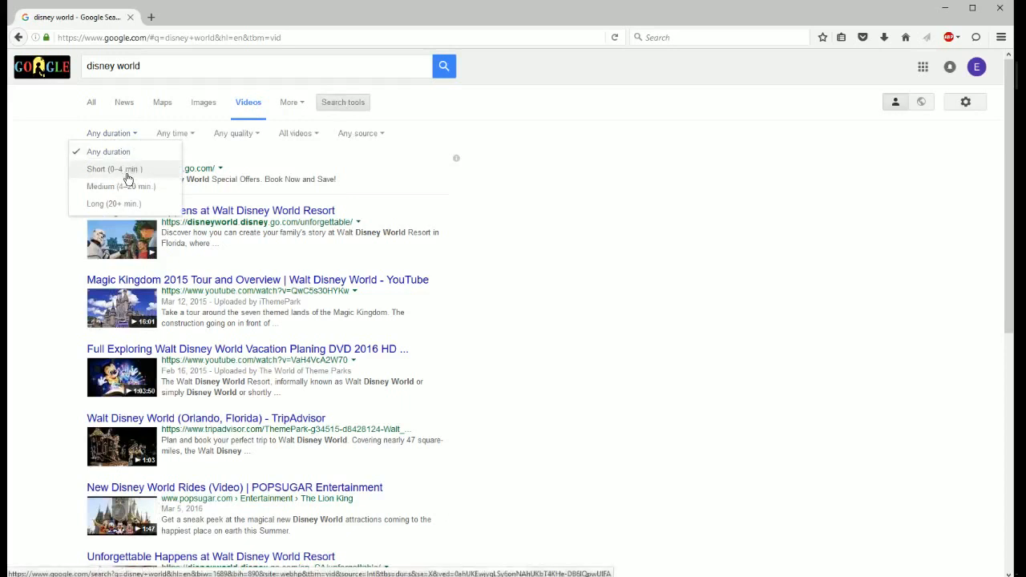
{"action": "mouse_move", "coordinate": [141, 190]}
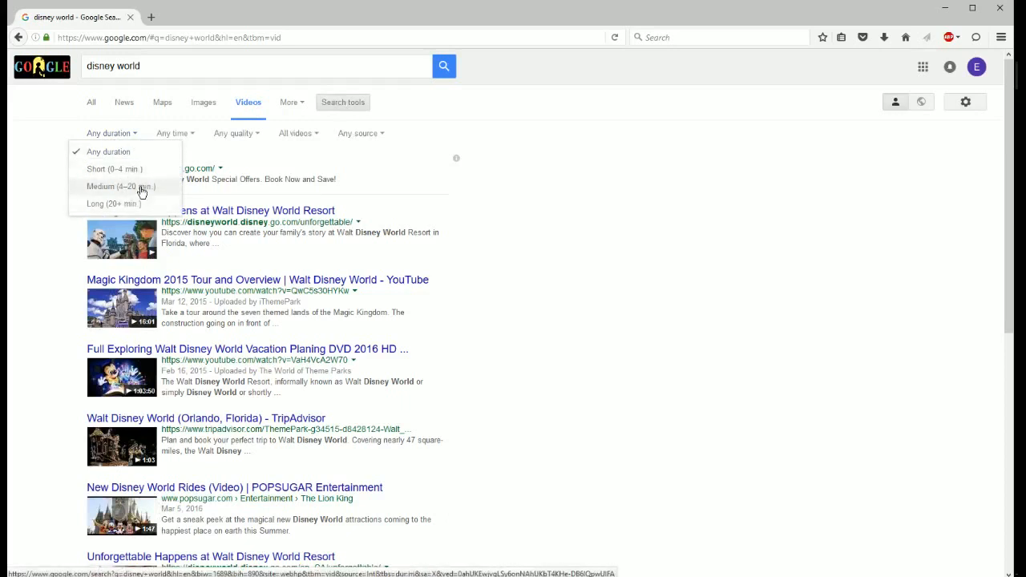
{"action": "left_click", "coordinate": [173, 133]}
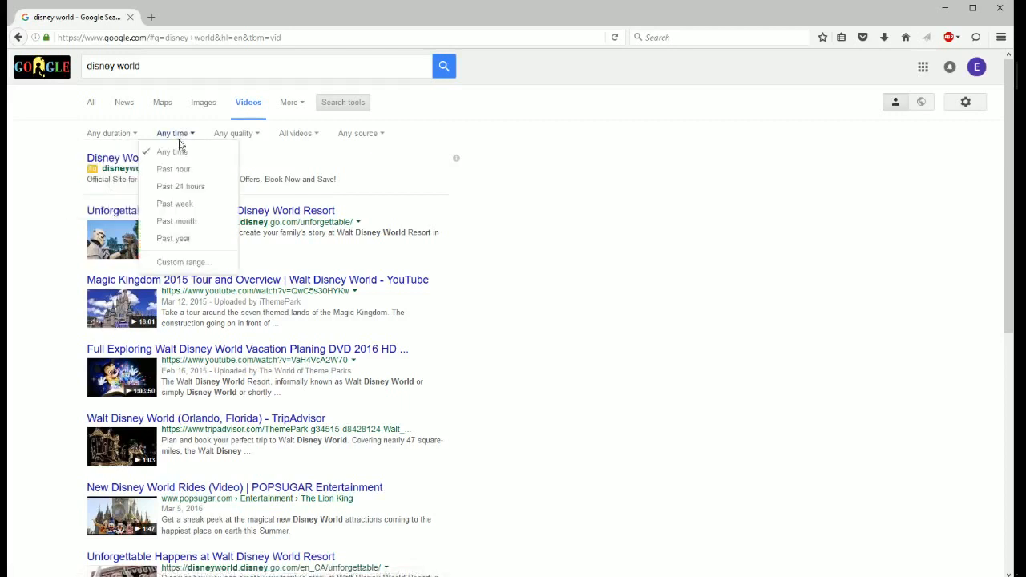
{"action": "mouse_move", "coordinate": [173, 168]}
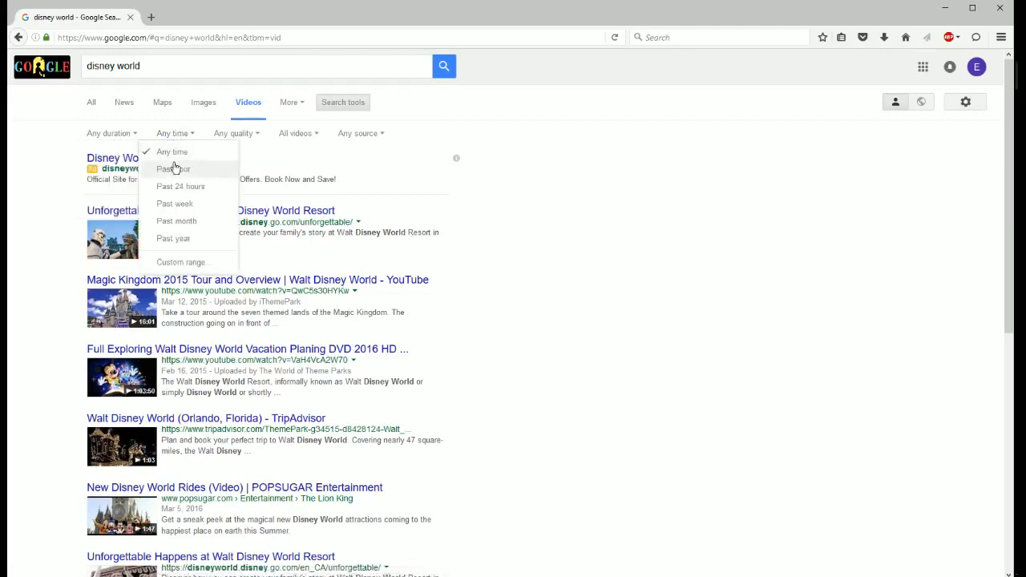
{"action": "mouse_move", "coordinate": [190, 185]}
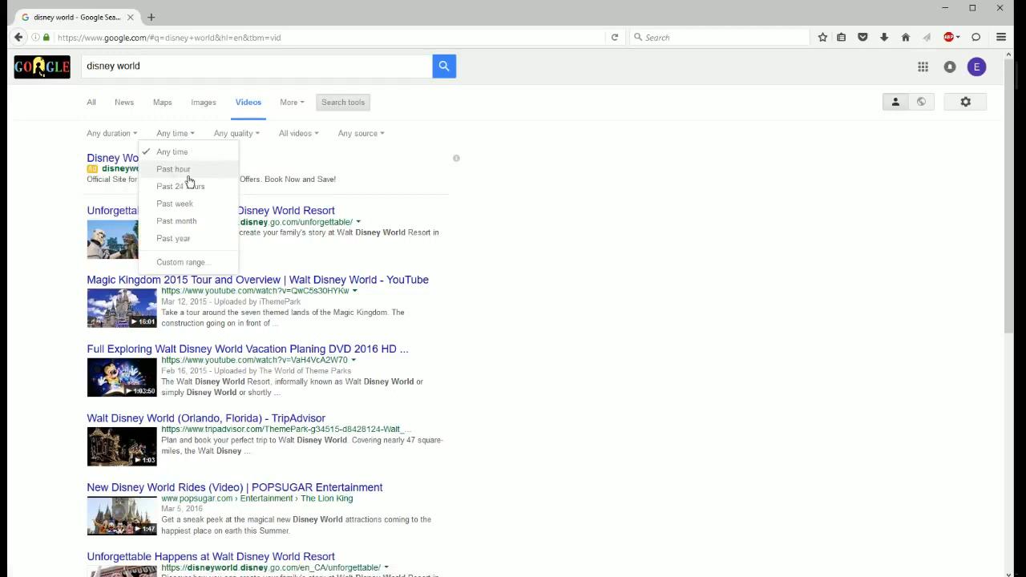
{"action": "mouse_move", "coordinate": [199, 238]}
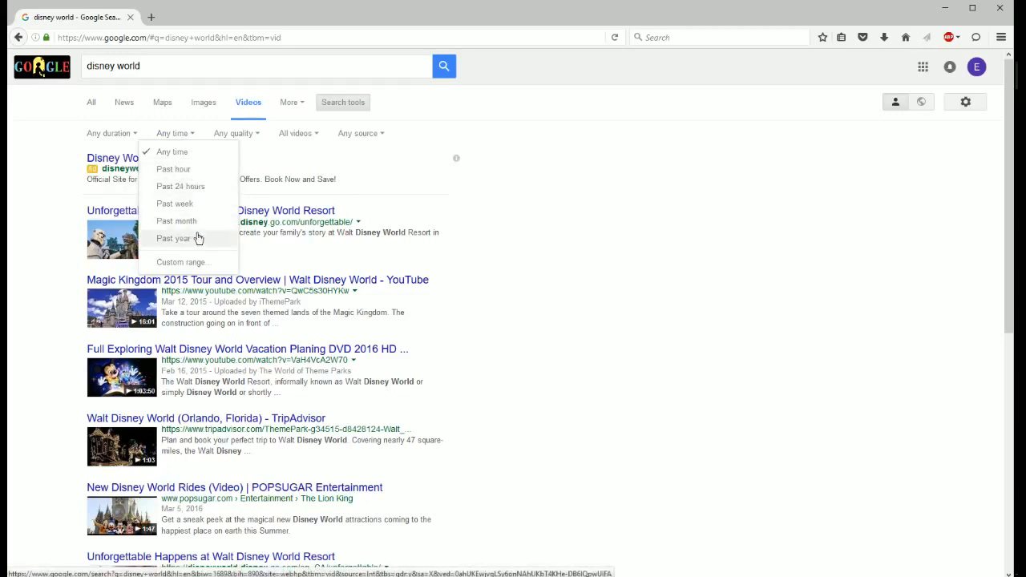
{"action": "mouse_move", "coordinate": [193, 186]}
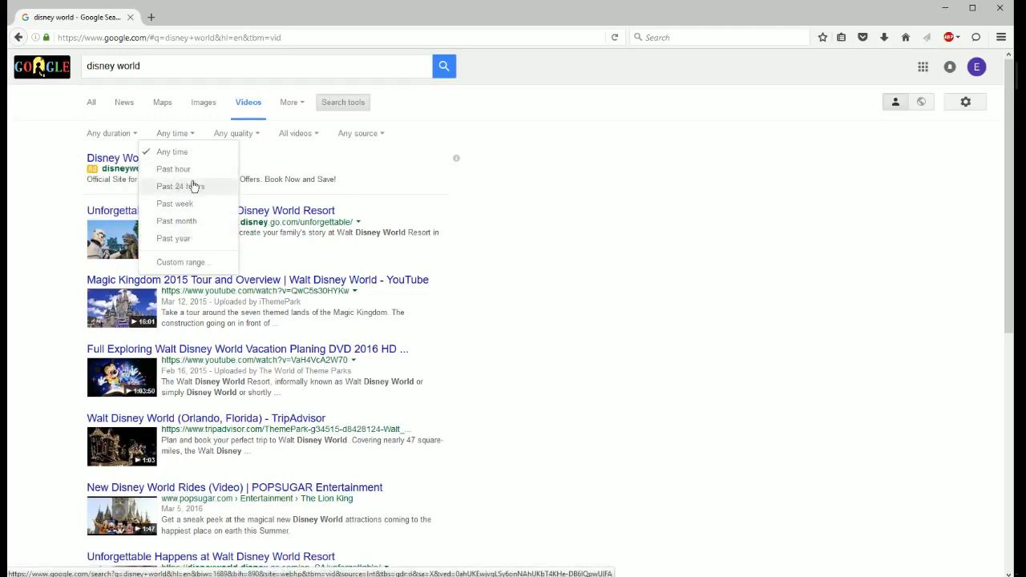
- Check video quality, closed-caption and source filters, then list extra categories like Books and Apps
{"action": "left_click", "coordinate": [235, 133]}
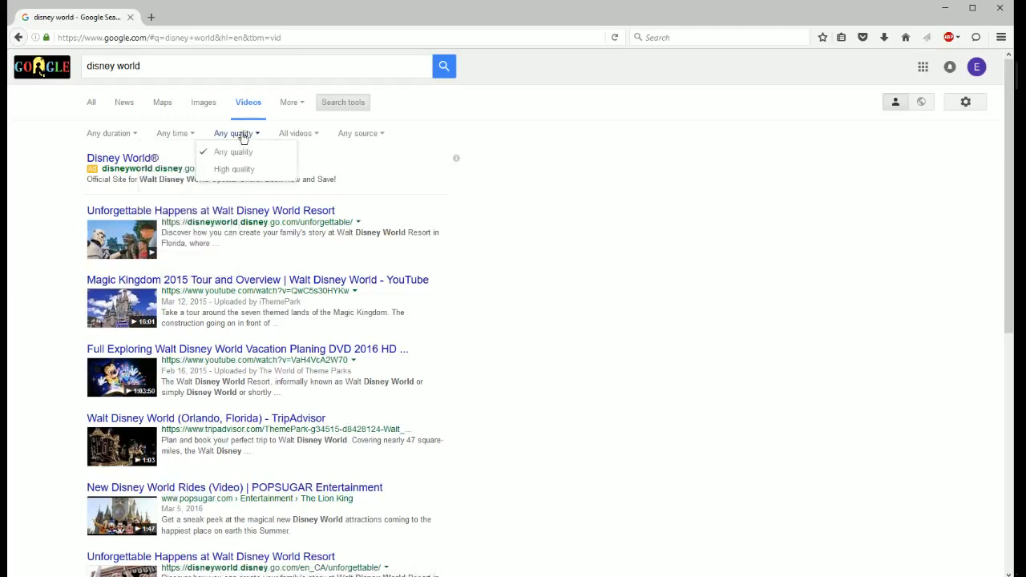
{"action": "mouse_move", "coordinate": [234, 169]}
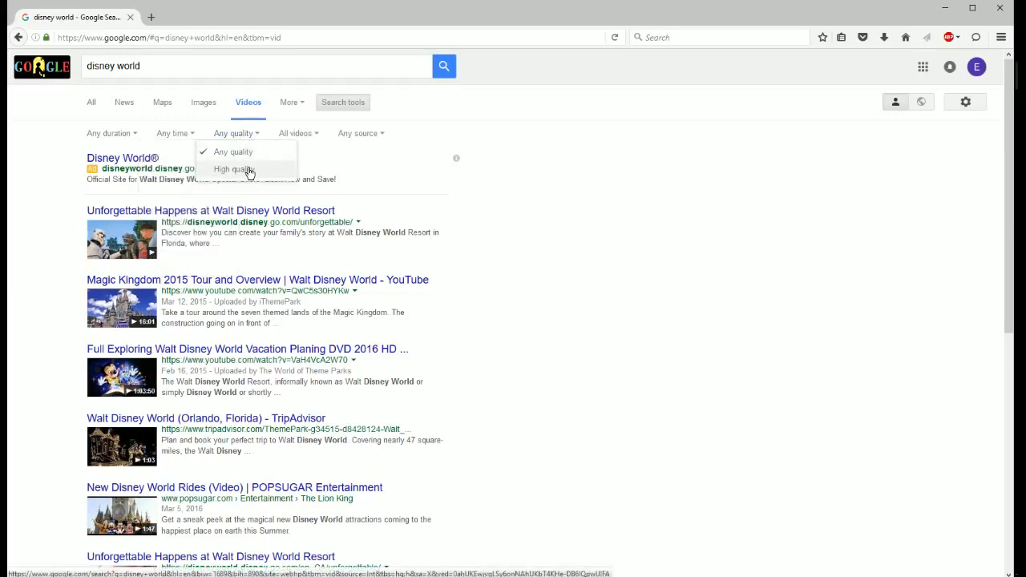
{"action": "left_click", "coordinate": [297, 133]}
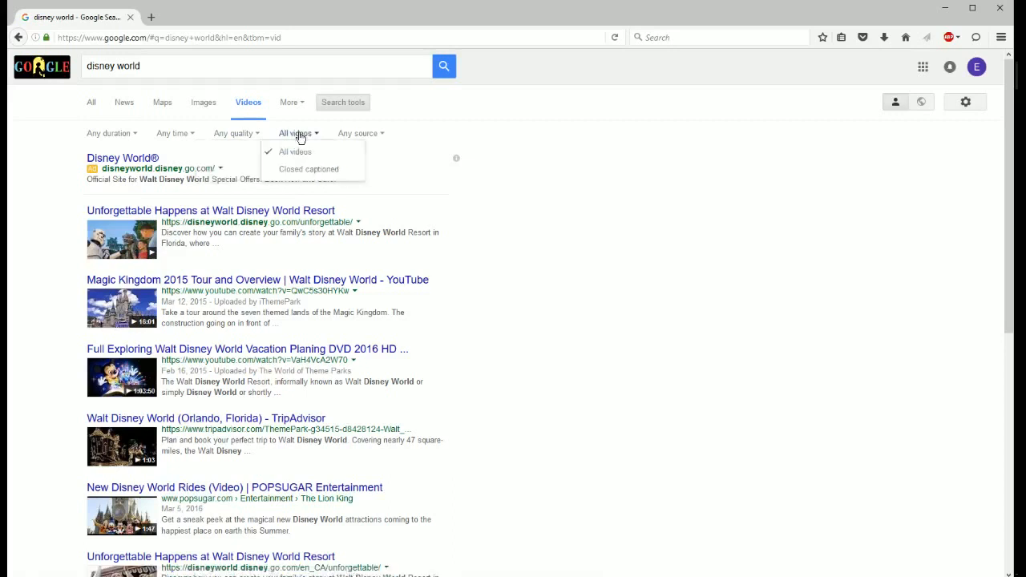
{"action": "mouse_move", "coordinate": [299, 175]}
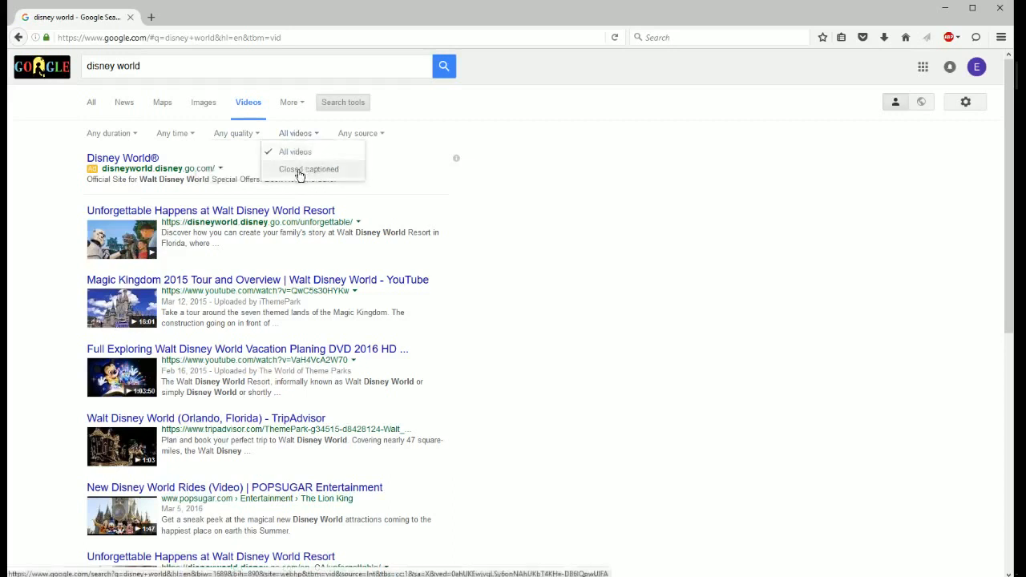
{"action": "mouse_move", "coordinate": [300, 173]}
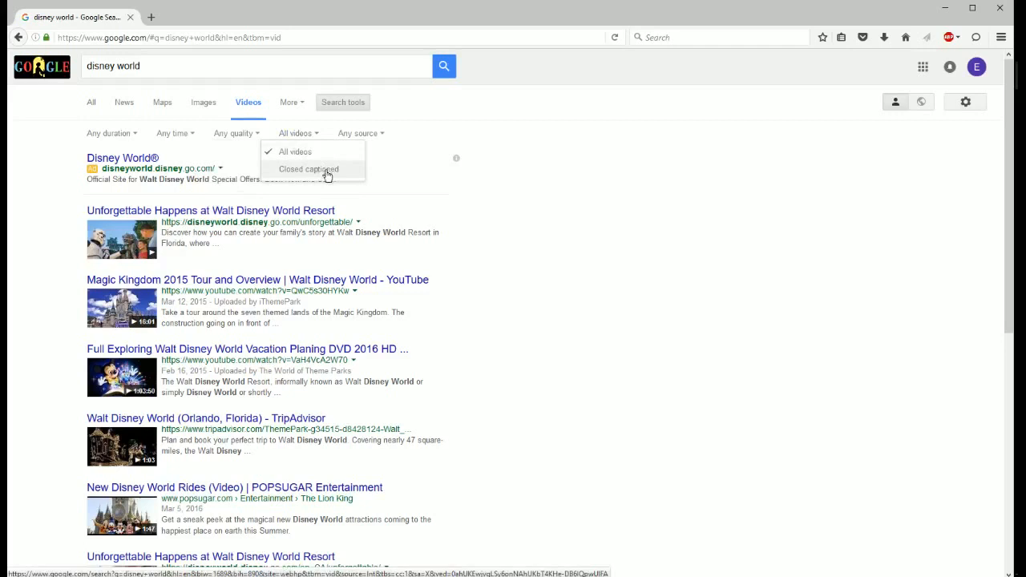
{"action": "left_click", "coordinate": [360, 133]}
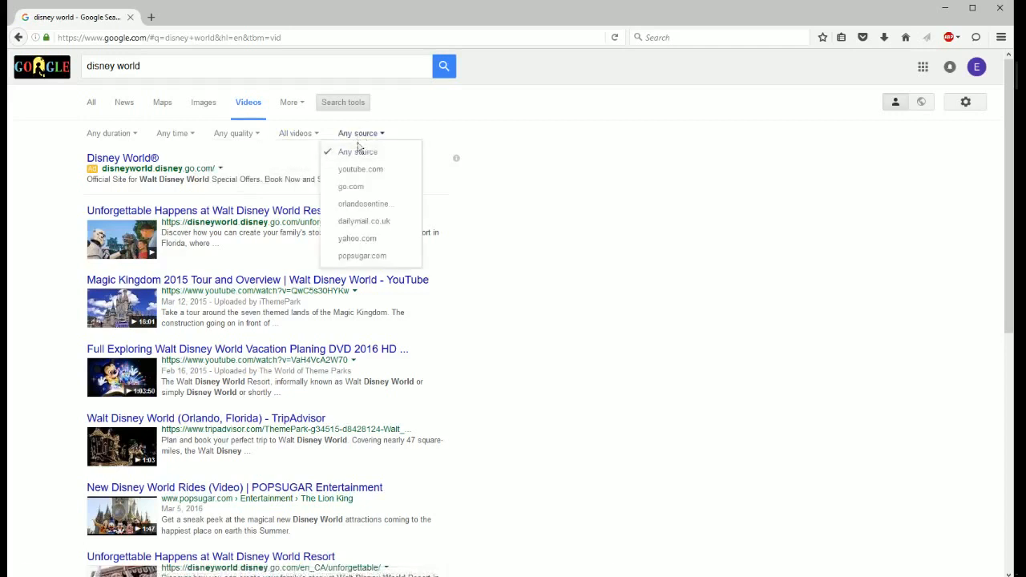
{"action": "mouse_move", "coordinate": [363, 171]}
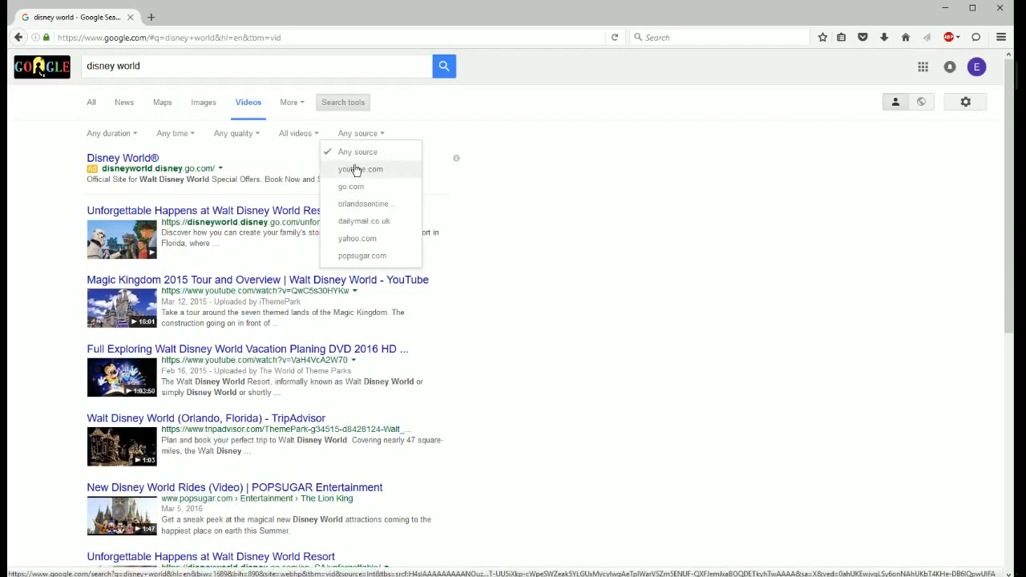
{"action": "mouse_move", "coordinate": [267, 197]}
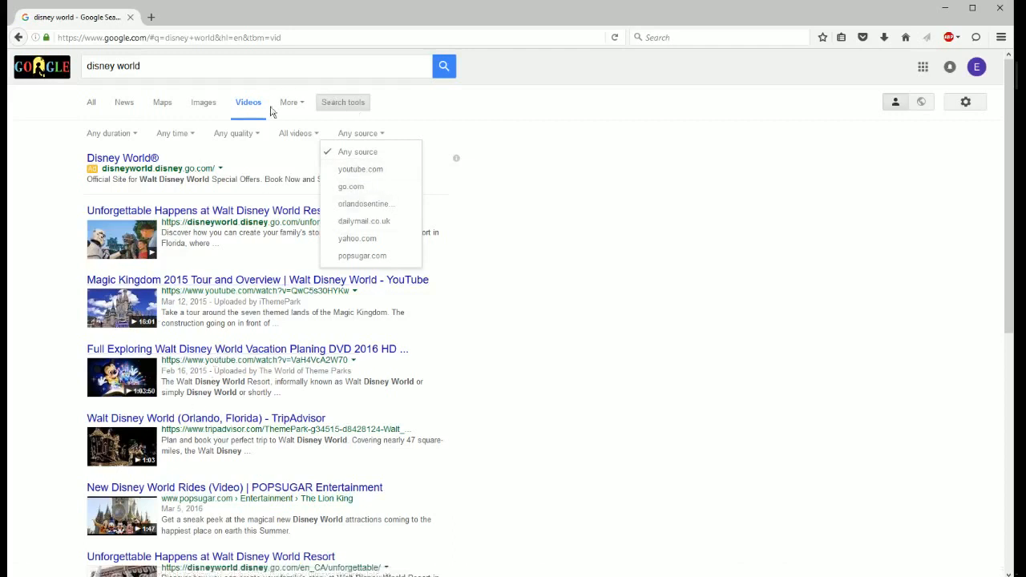
{"action": "left_click", "coordinate": [289, 102]}
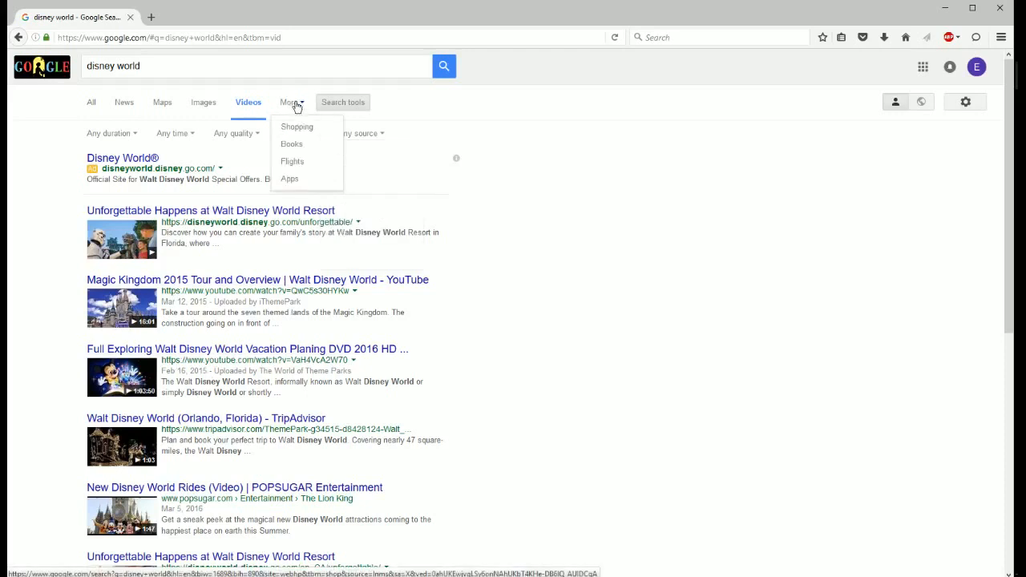
{"action": "mouse_move", "coordinate": [298, 129]}
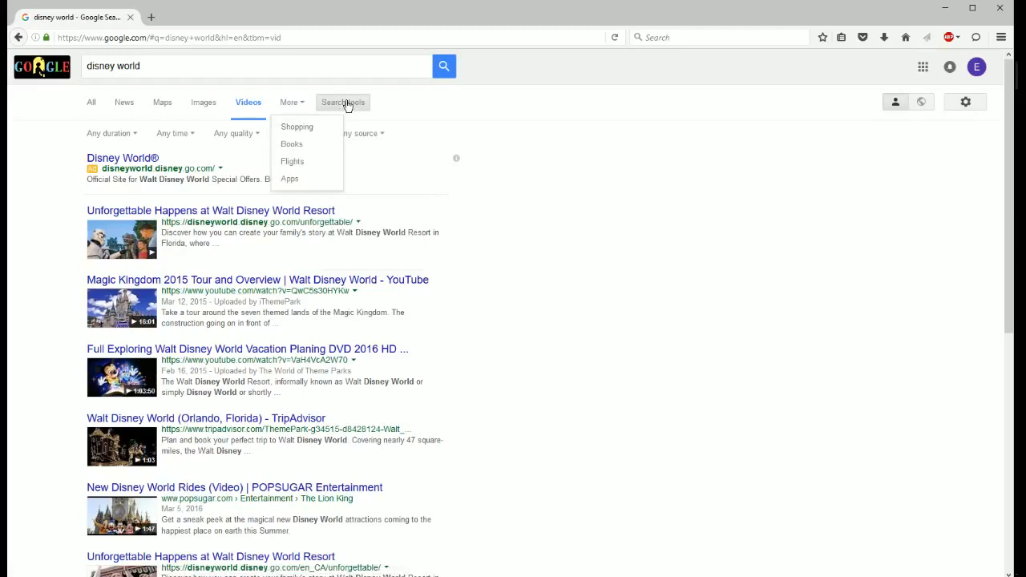
- Switch to Books results and browse book type, document, publication time and sort filters
{"action": "left_click", "coordinate": [292, 143]}
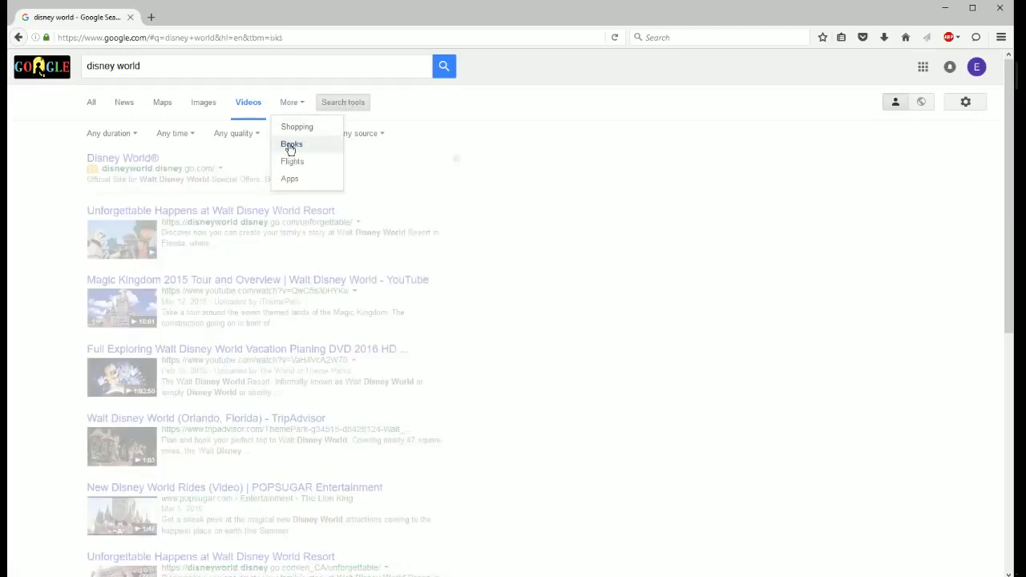
{"action": "left_click", "coordinate": [291, 145]}
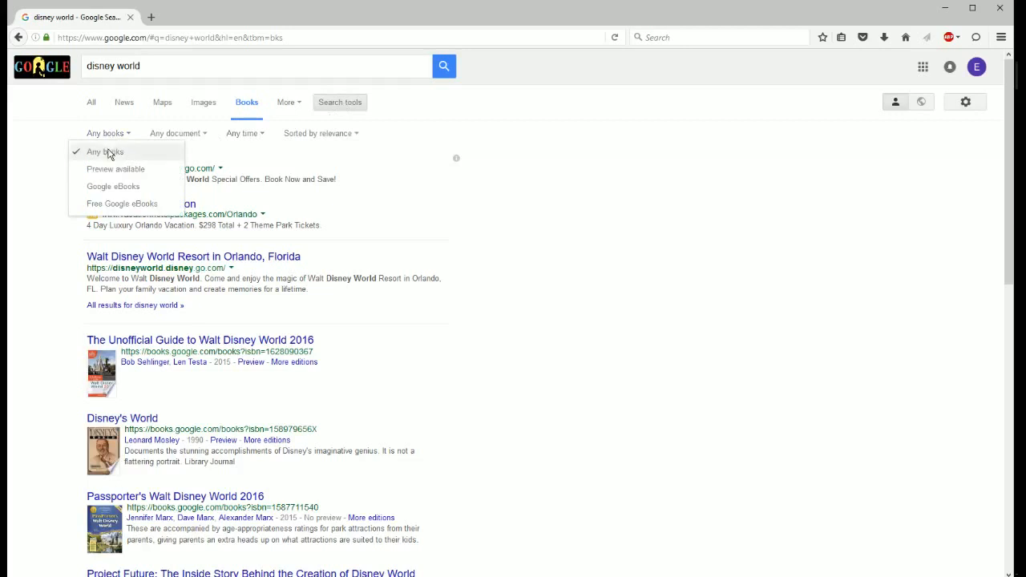
{"action": "mouse_move", "coordinate": [124, 170]}
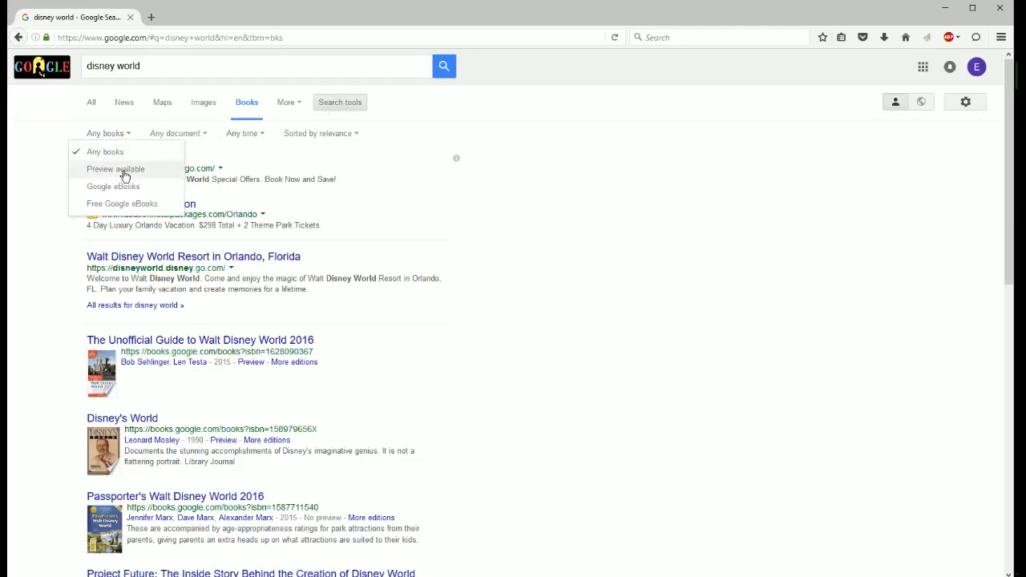
{"action": "mouse_move", "coordinate": [120, 187]}
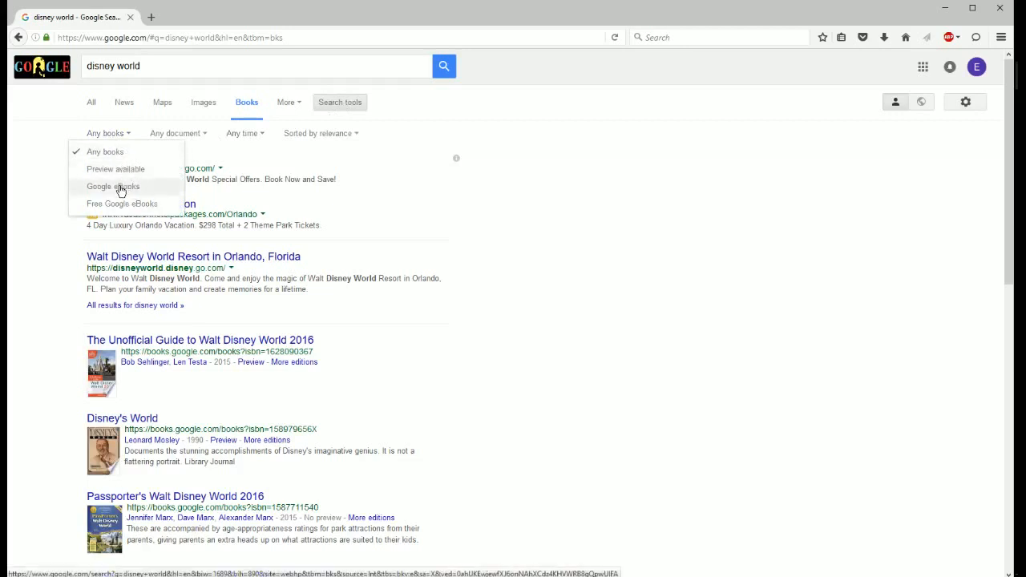
{"action": "mouse_move", "coordinate": [124, 217]}
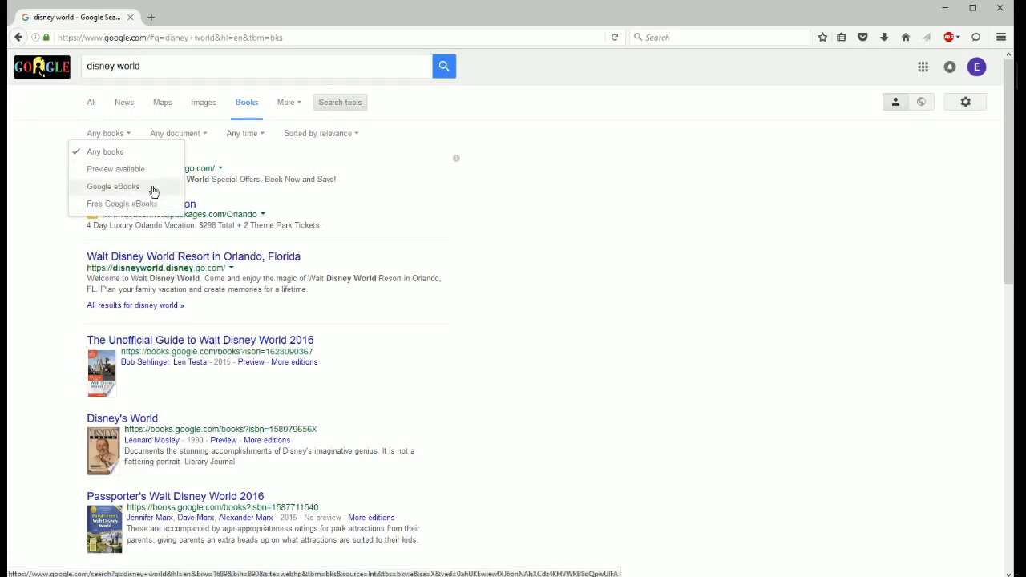
{"action": "mouse_move", "coordinate": [139, 205]}
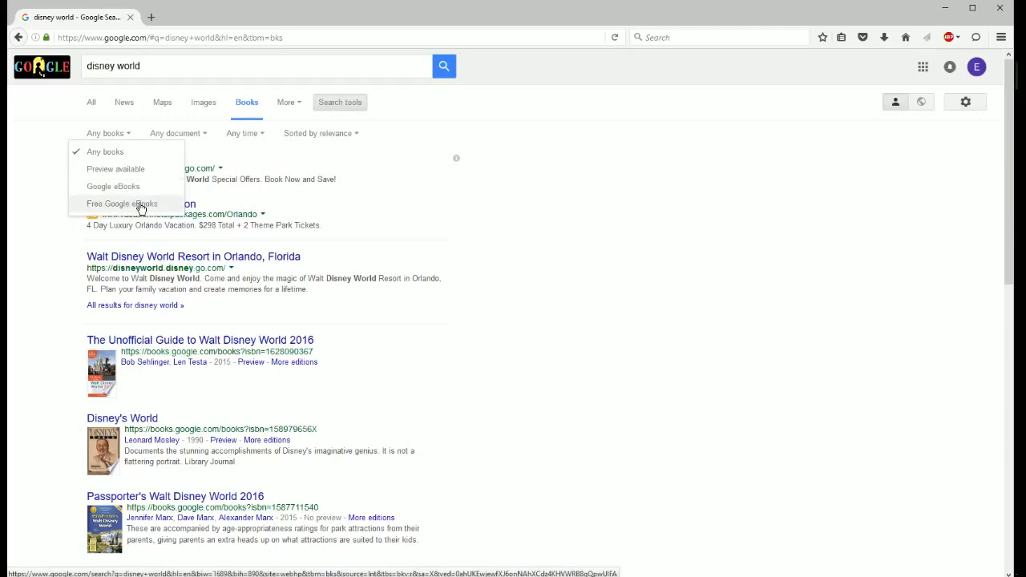
{"action": "left_click", "coordinate": [178, 133]}
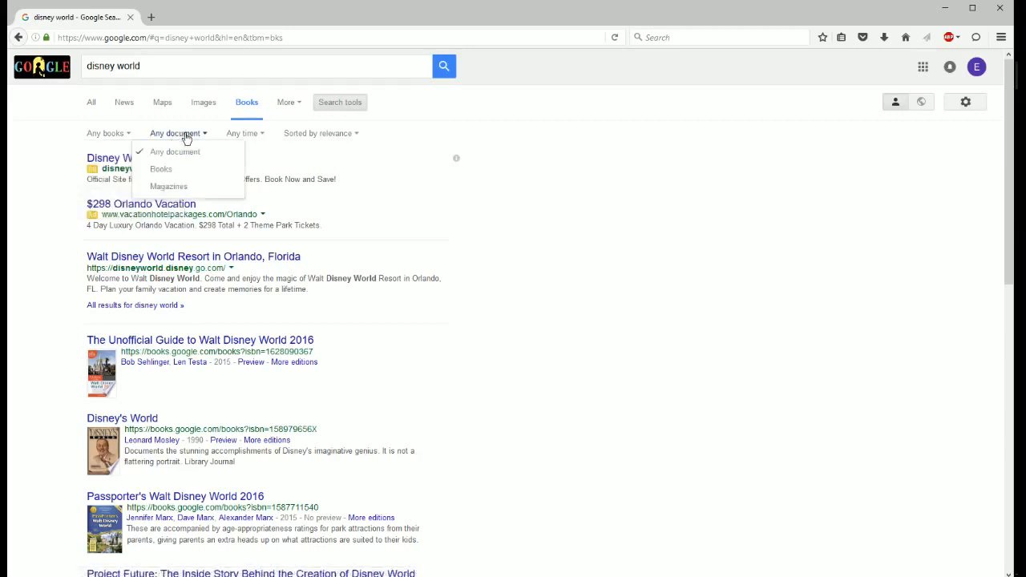
{"action": "mouse_move", "coordinate": [180, 163]}
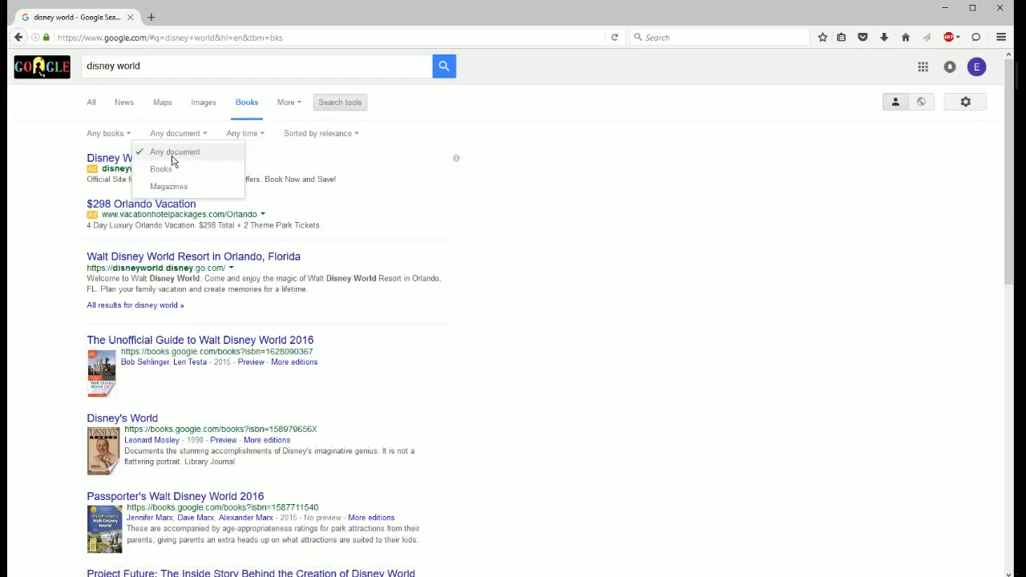
{"action": "mouse_move", "coordinate": [191, 187]}
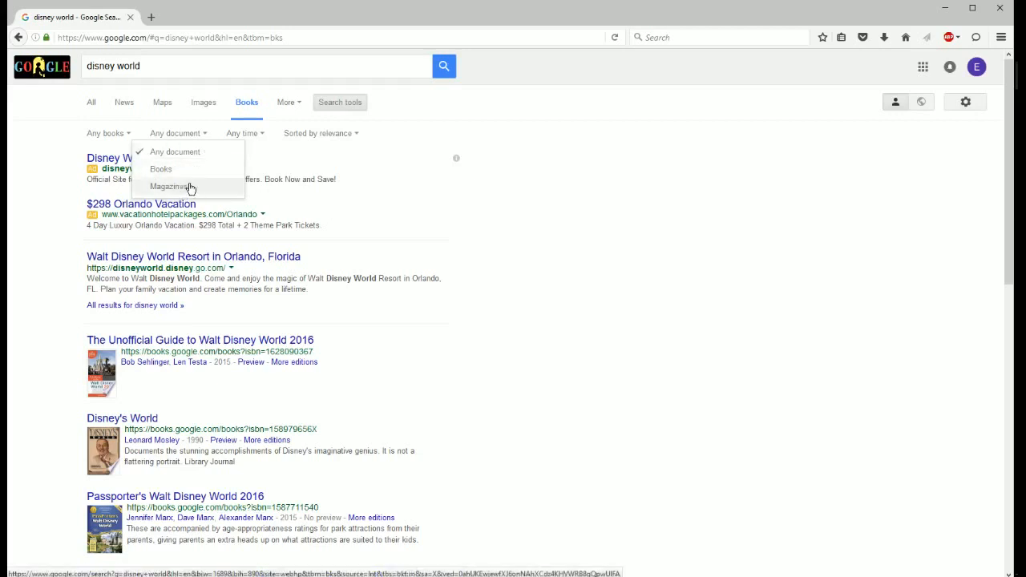
{"action": "left_click", "coordinate": [244, 133]}
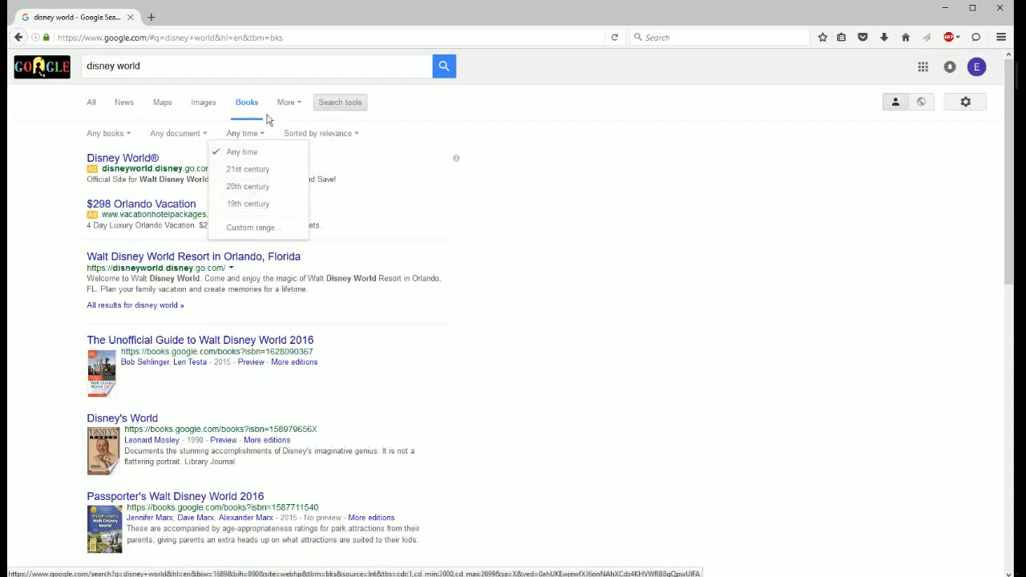
{"action": "left_click", "coordinate": [317, 133]}
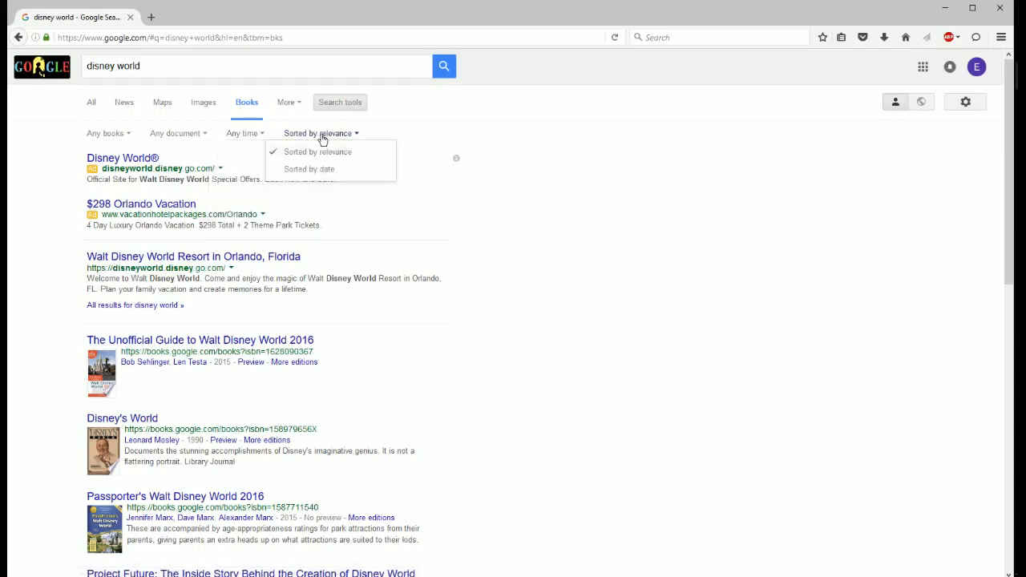
{"action": "mouse_move", "coordinate": [319, 174]}
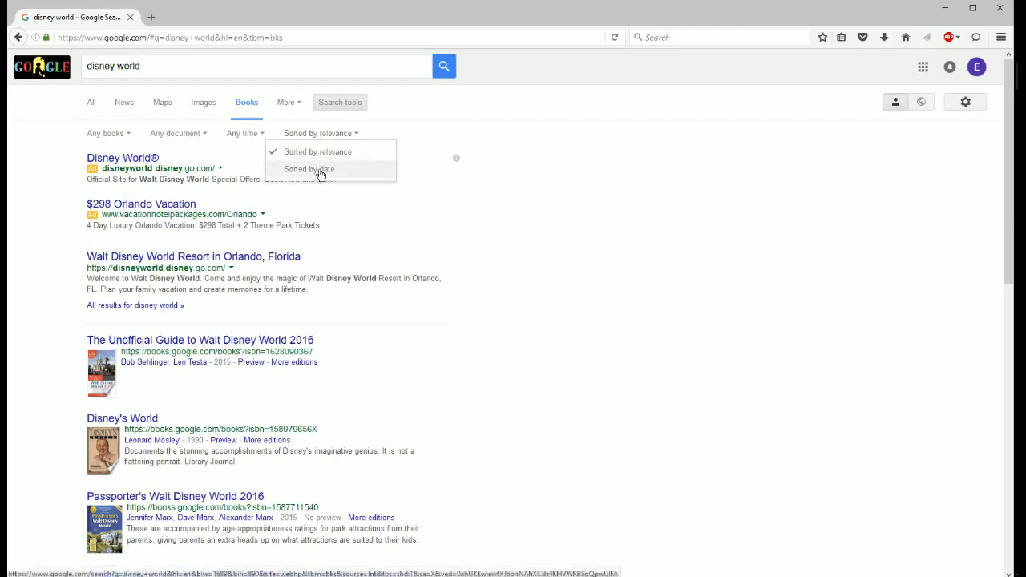
{"action": "mouse_move", "coordinate": [333, 184]}
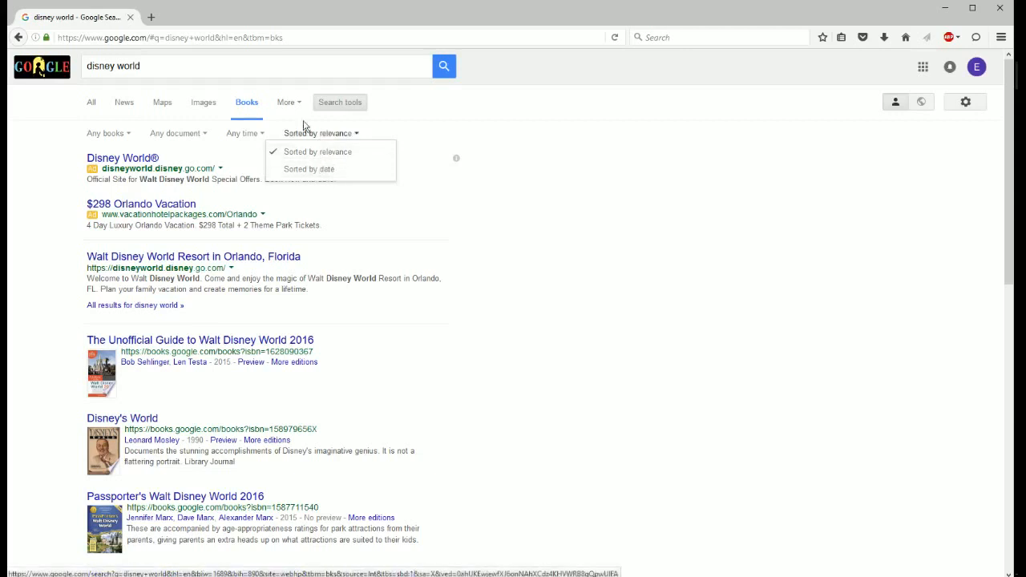
{"action": "left_click", "coordinate": [285, 102]}
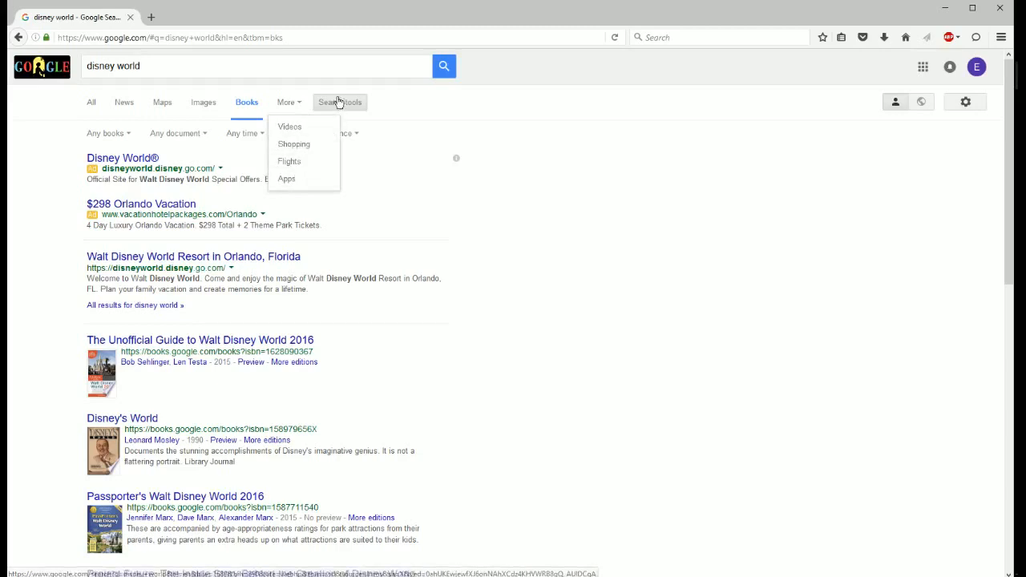
{"action": "mouse_move", "coordinate": [287, 179]}
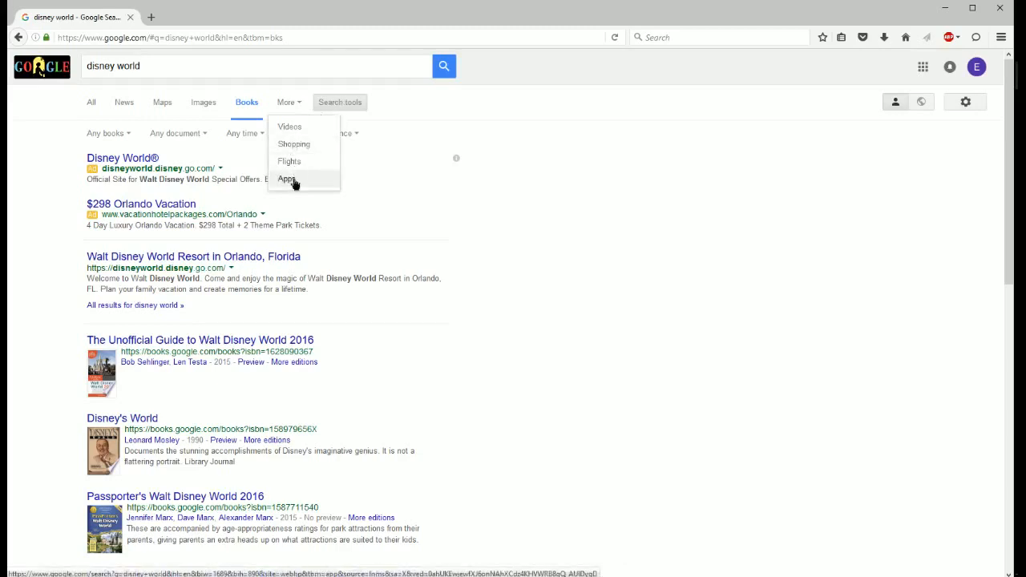
- Show Apps results with their price and OS filters, then return to All results
{"action": "left_click", "coordinate": [286, 178]}
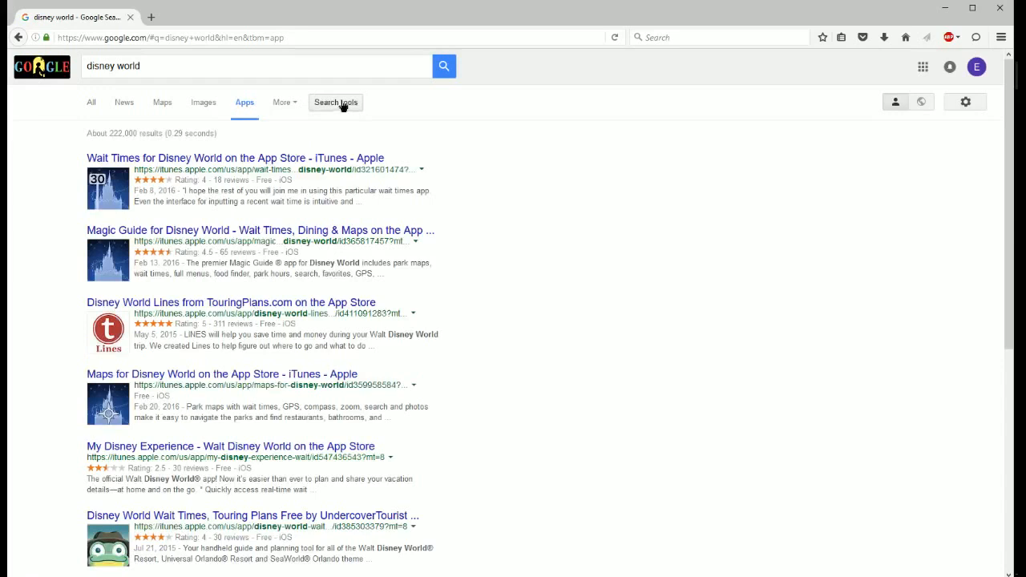
{"action": "left_click", "coordinate": [335, 102]}
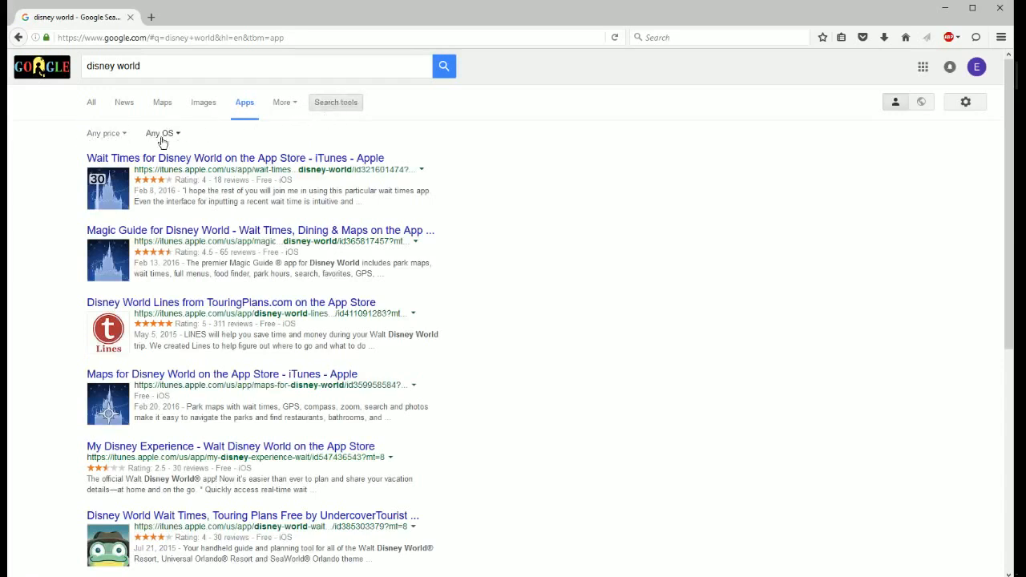
{"action": "left_click", "coordinate": [104, 133]}
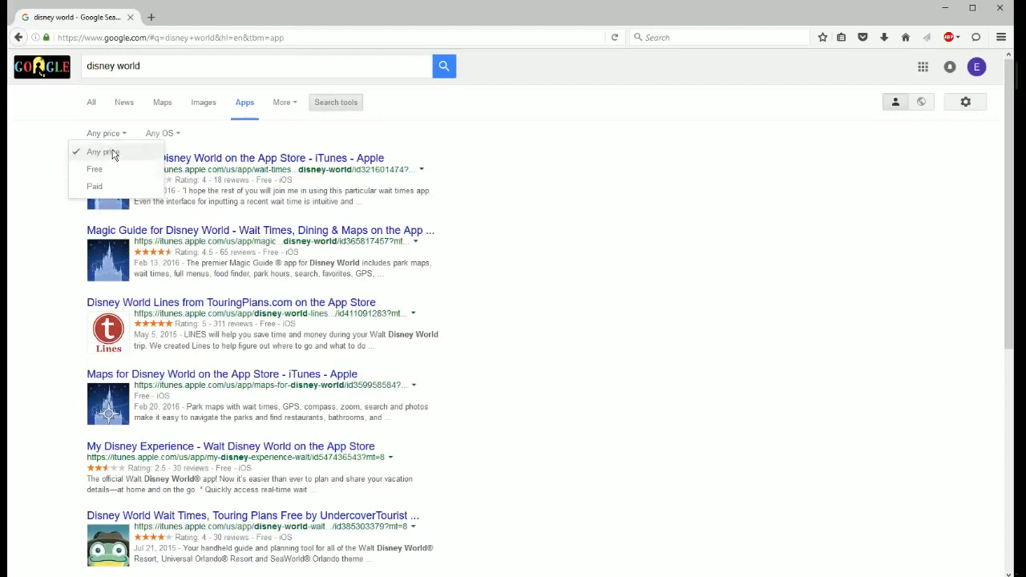
{"action": "mouse_move", "coordinate": [105, 169]}
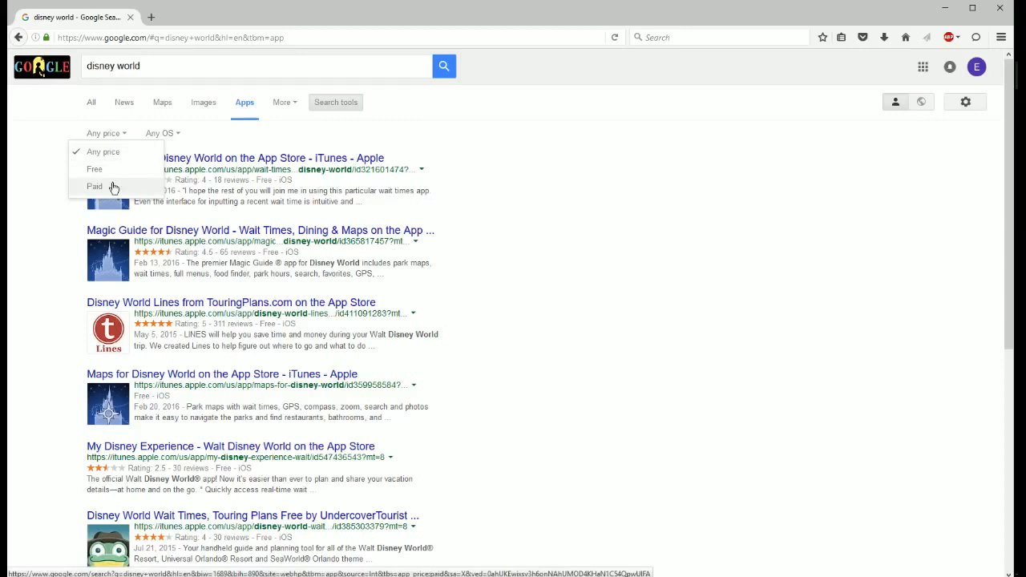
{"action": "left_click", "coordinate": [161, 133]}
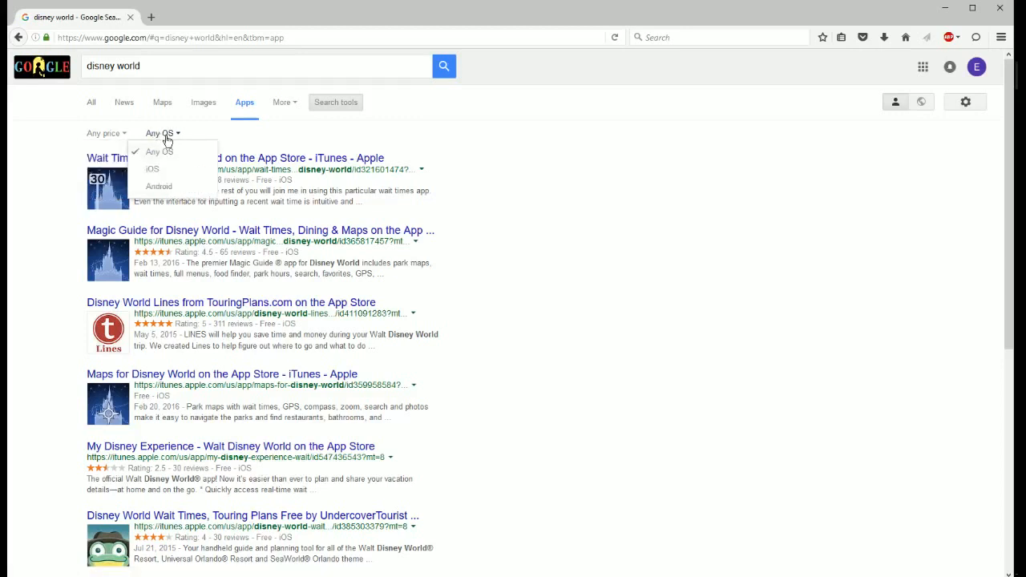
{"action": "mouse_move", "coordinate": [159, 171]}
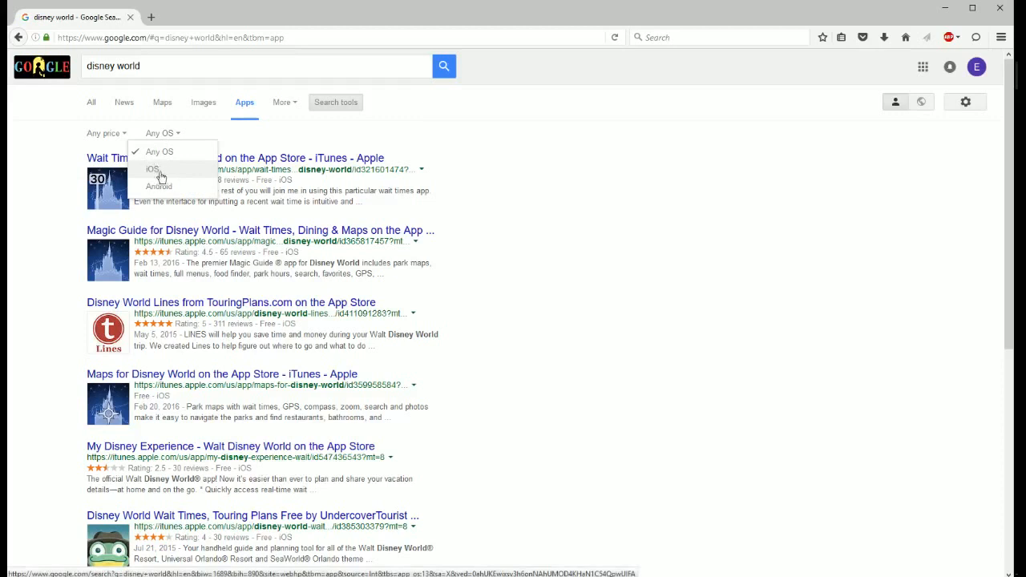
{"action": "mouse_move", "coordinate": [177, 188]}
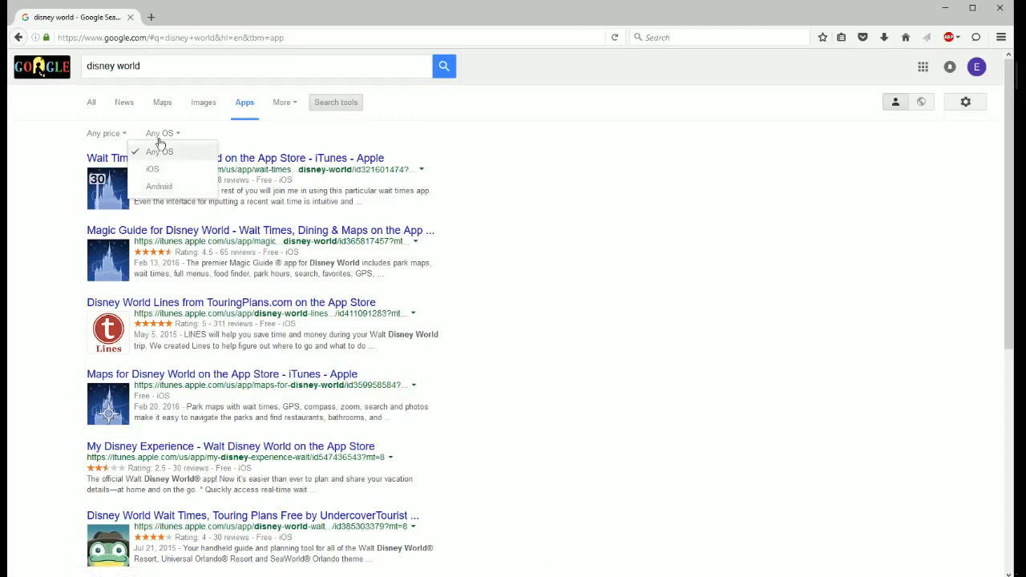
{"action": "left_click", "coordinate": [91, 102]}
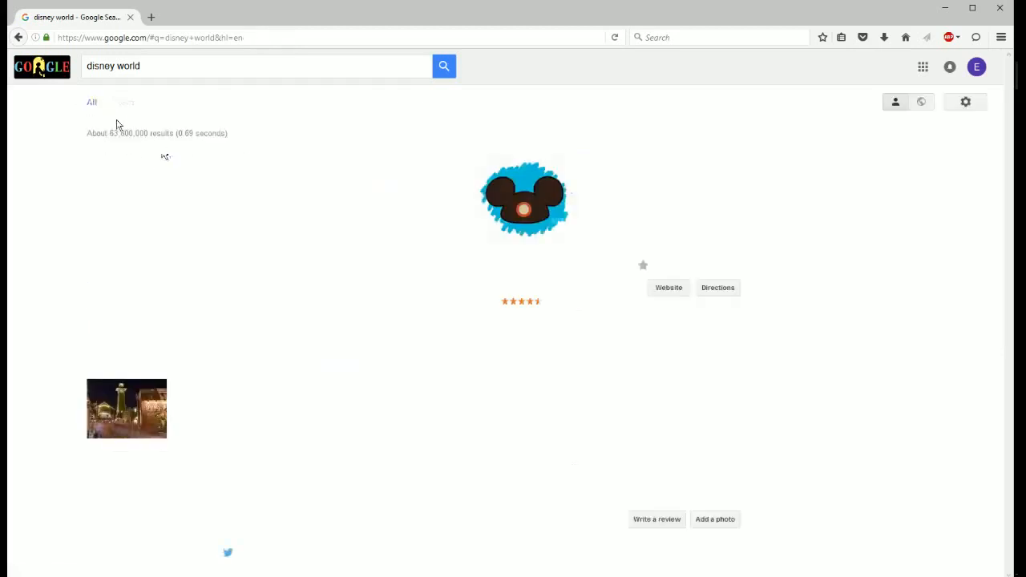
{"action": "mouse_move", "coordinate": [342, 106]}
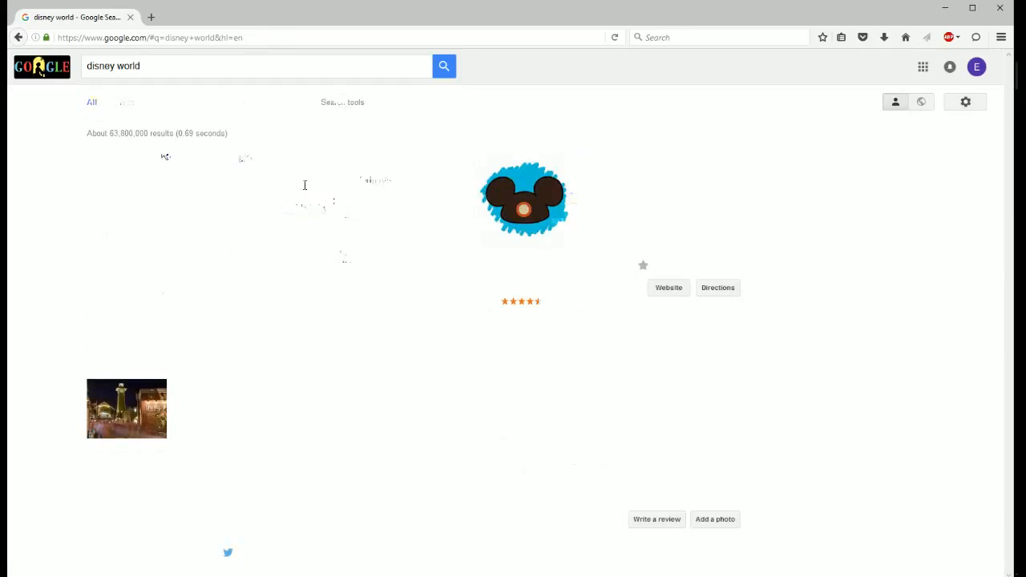
{"action": "mouse_move", "coordinate": [375, 172]}
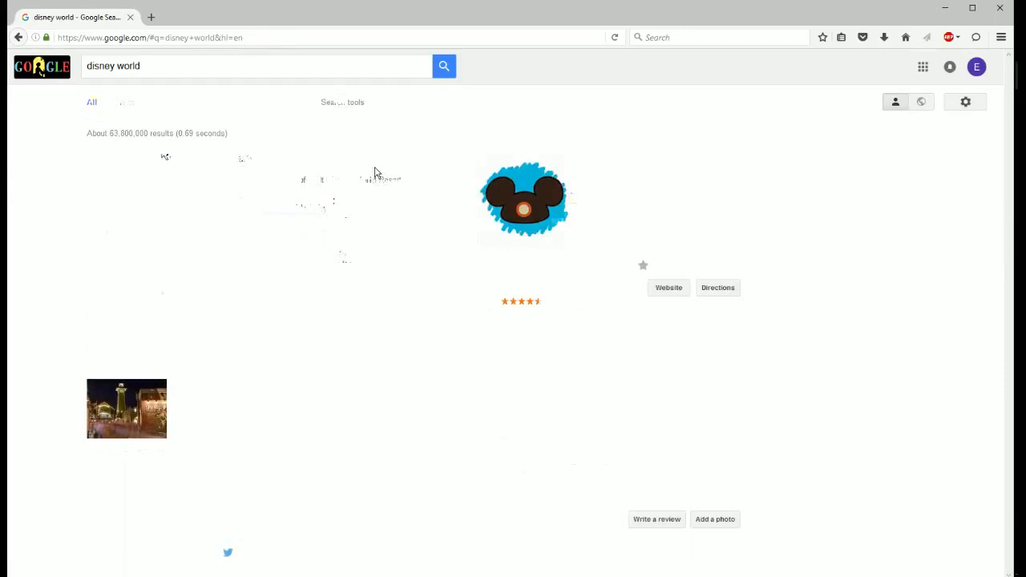